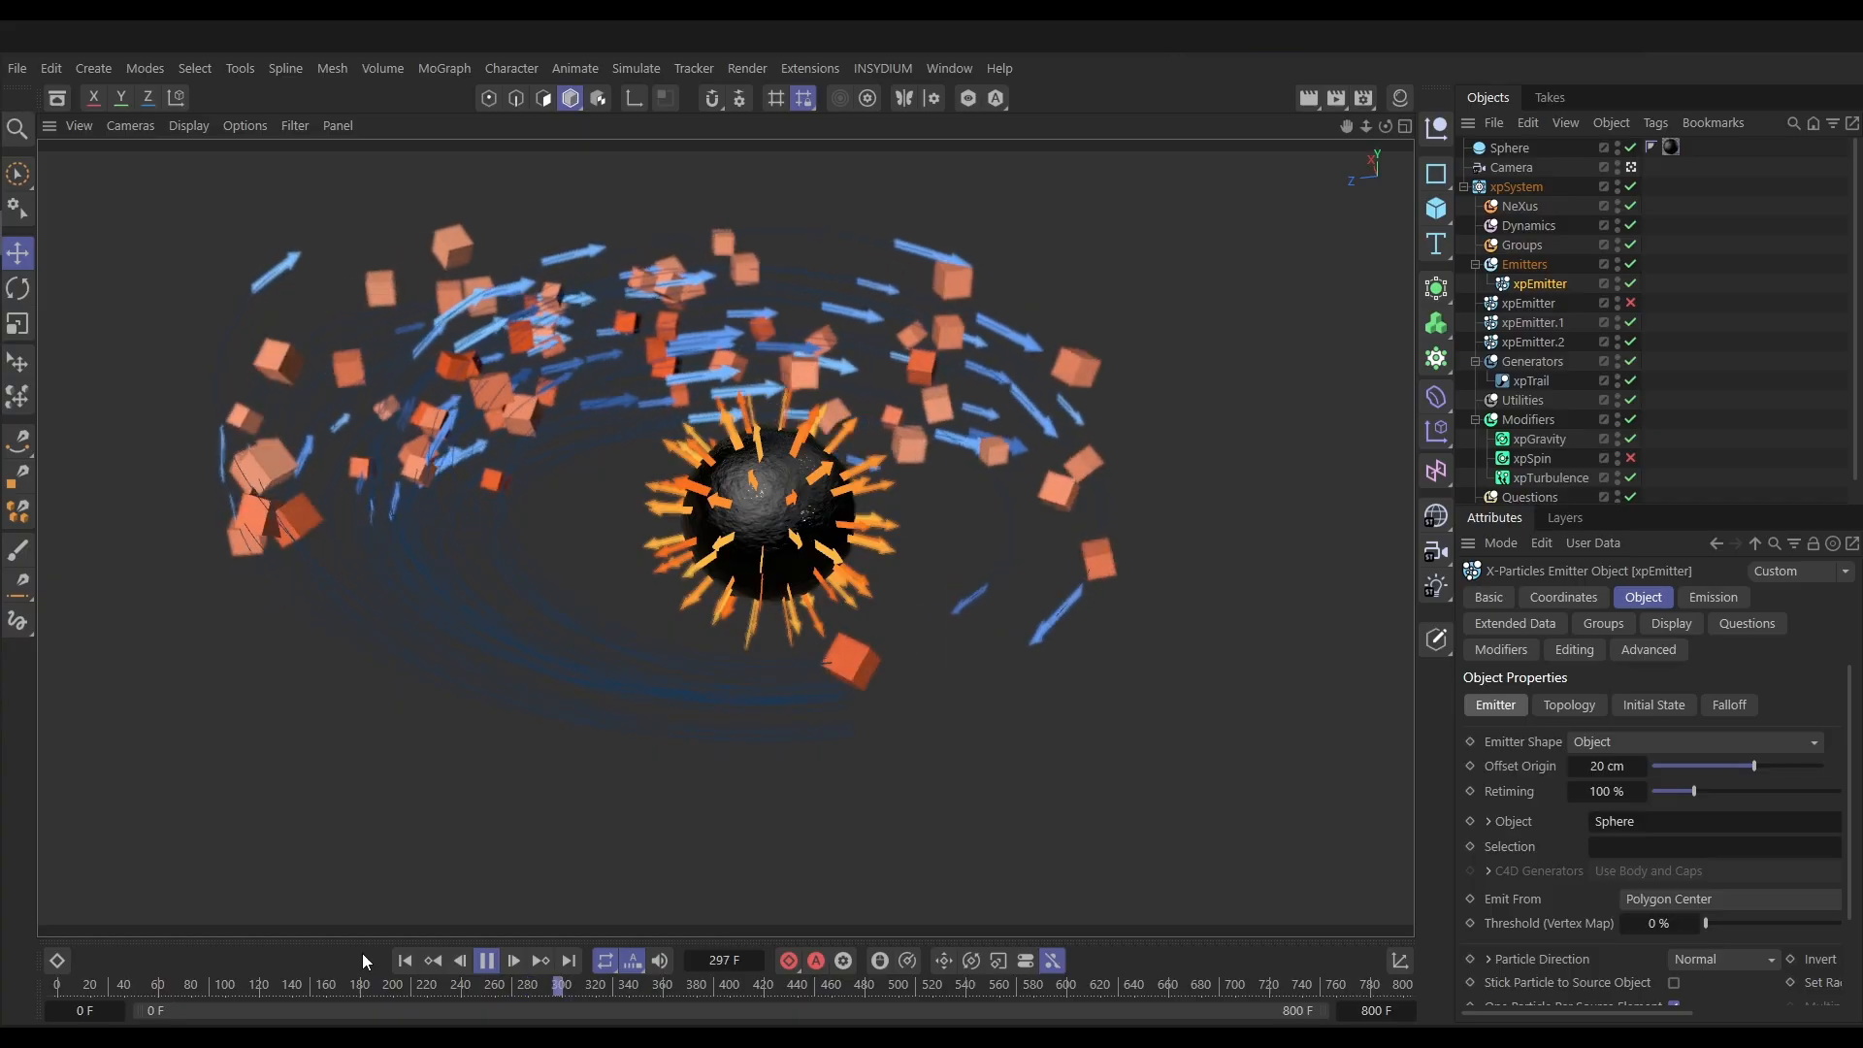
Switch to the simple scene containing xpSystem with one xpEmitter and xpTurbulence.
left_click(486, 961)
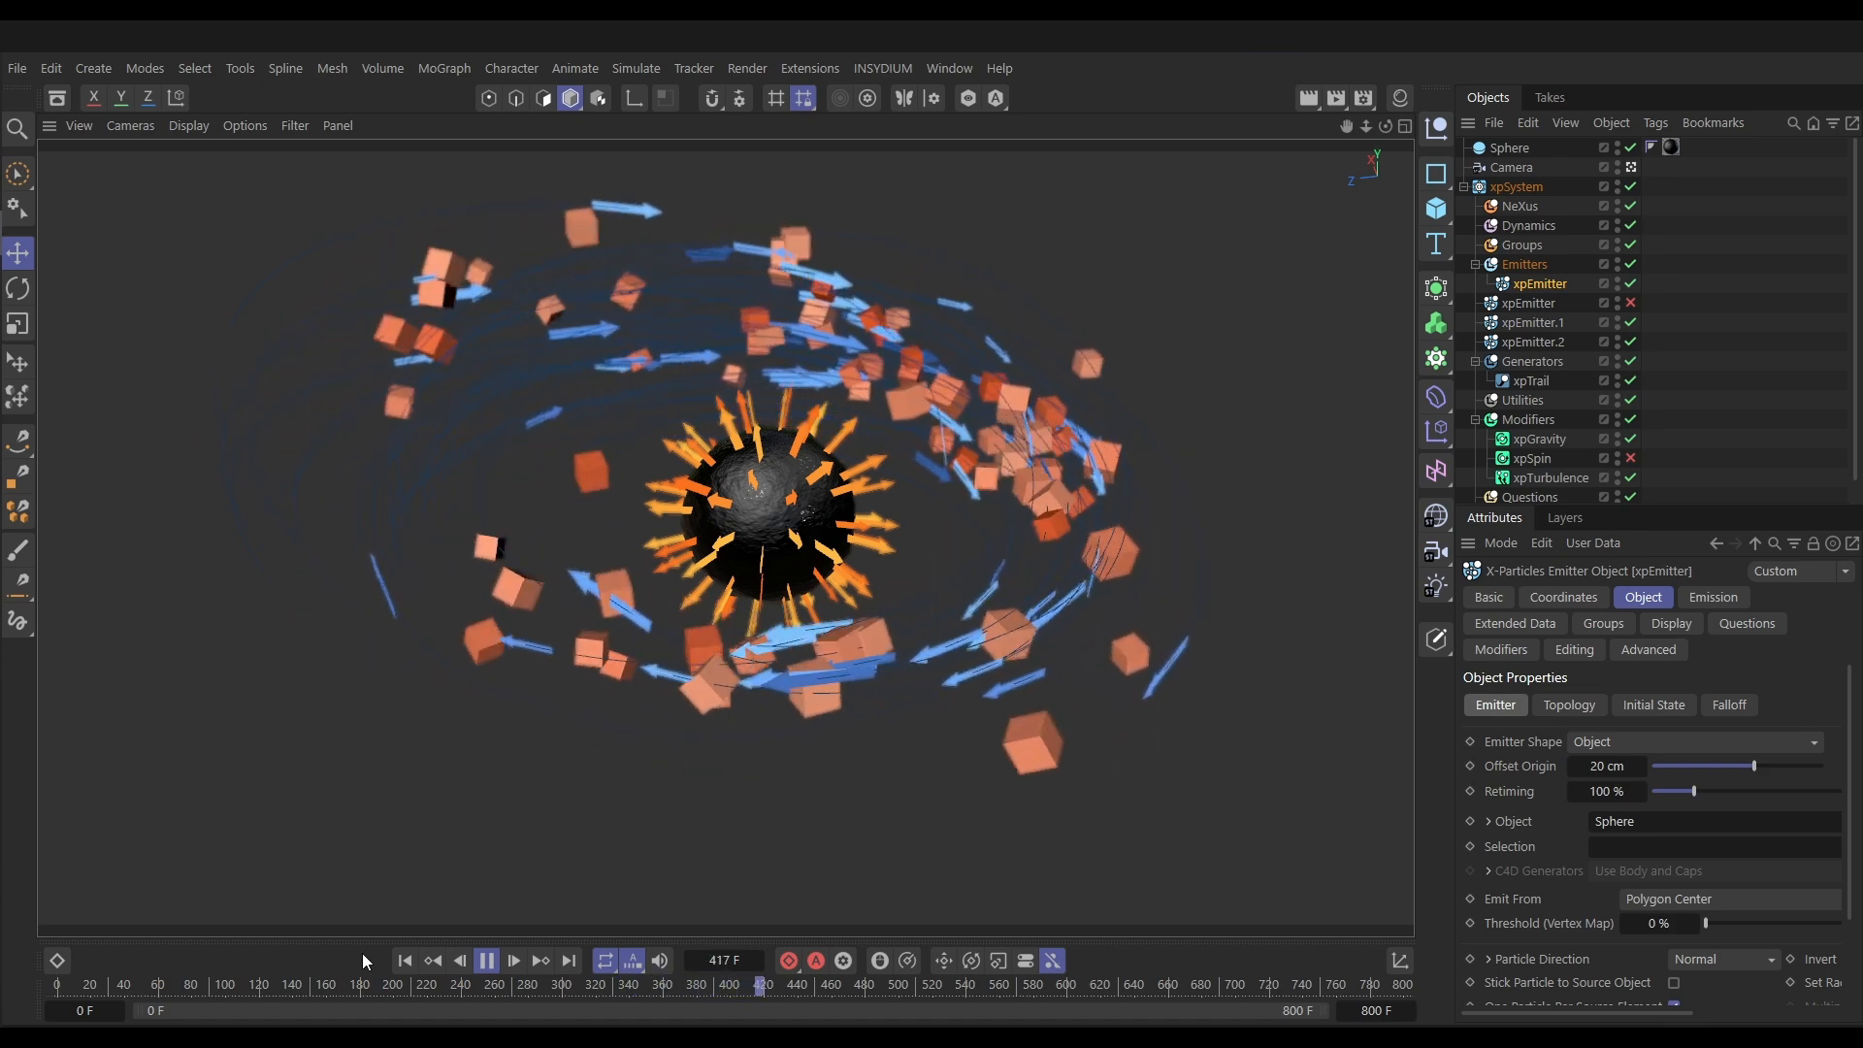
left_click(512, 960)
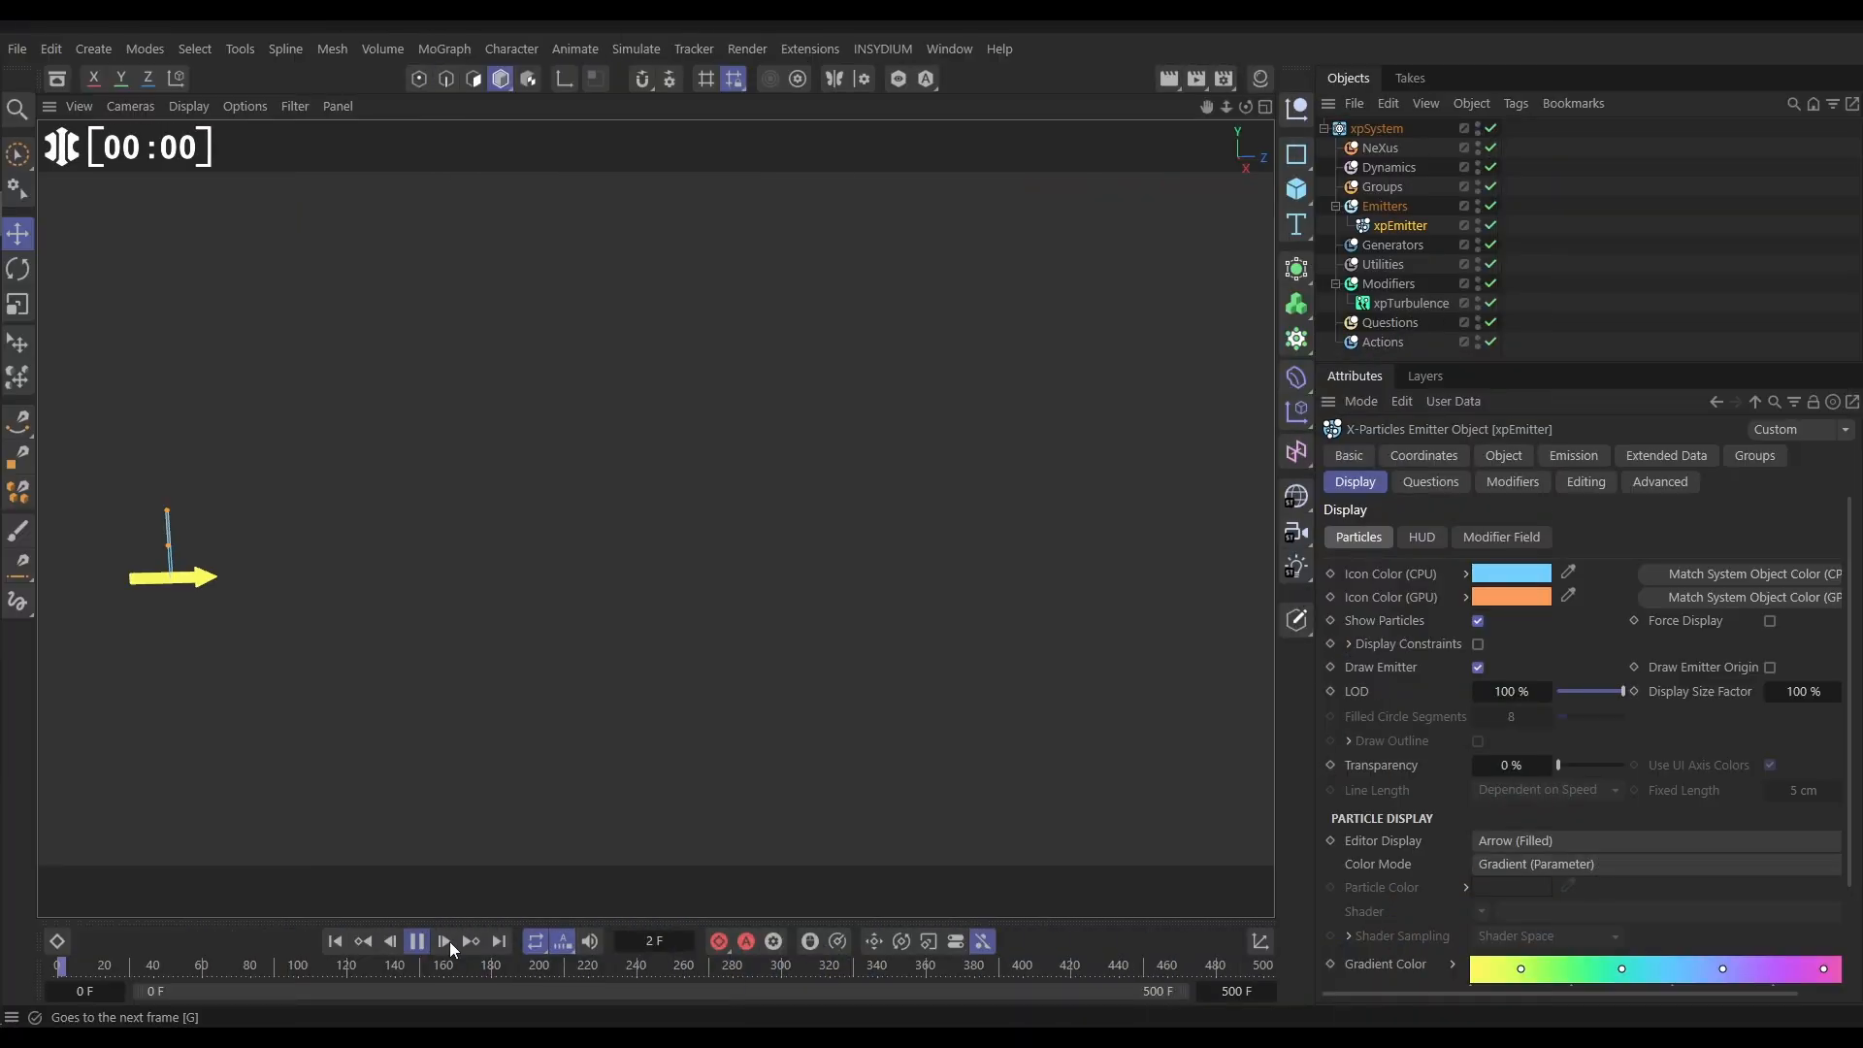
Play the simulation to watch gradient arrow particles stream rightward, then pause it.
left_click(443, 941)
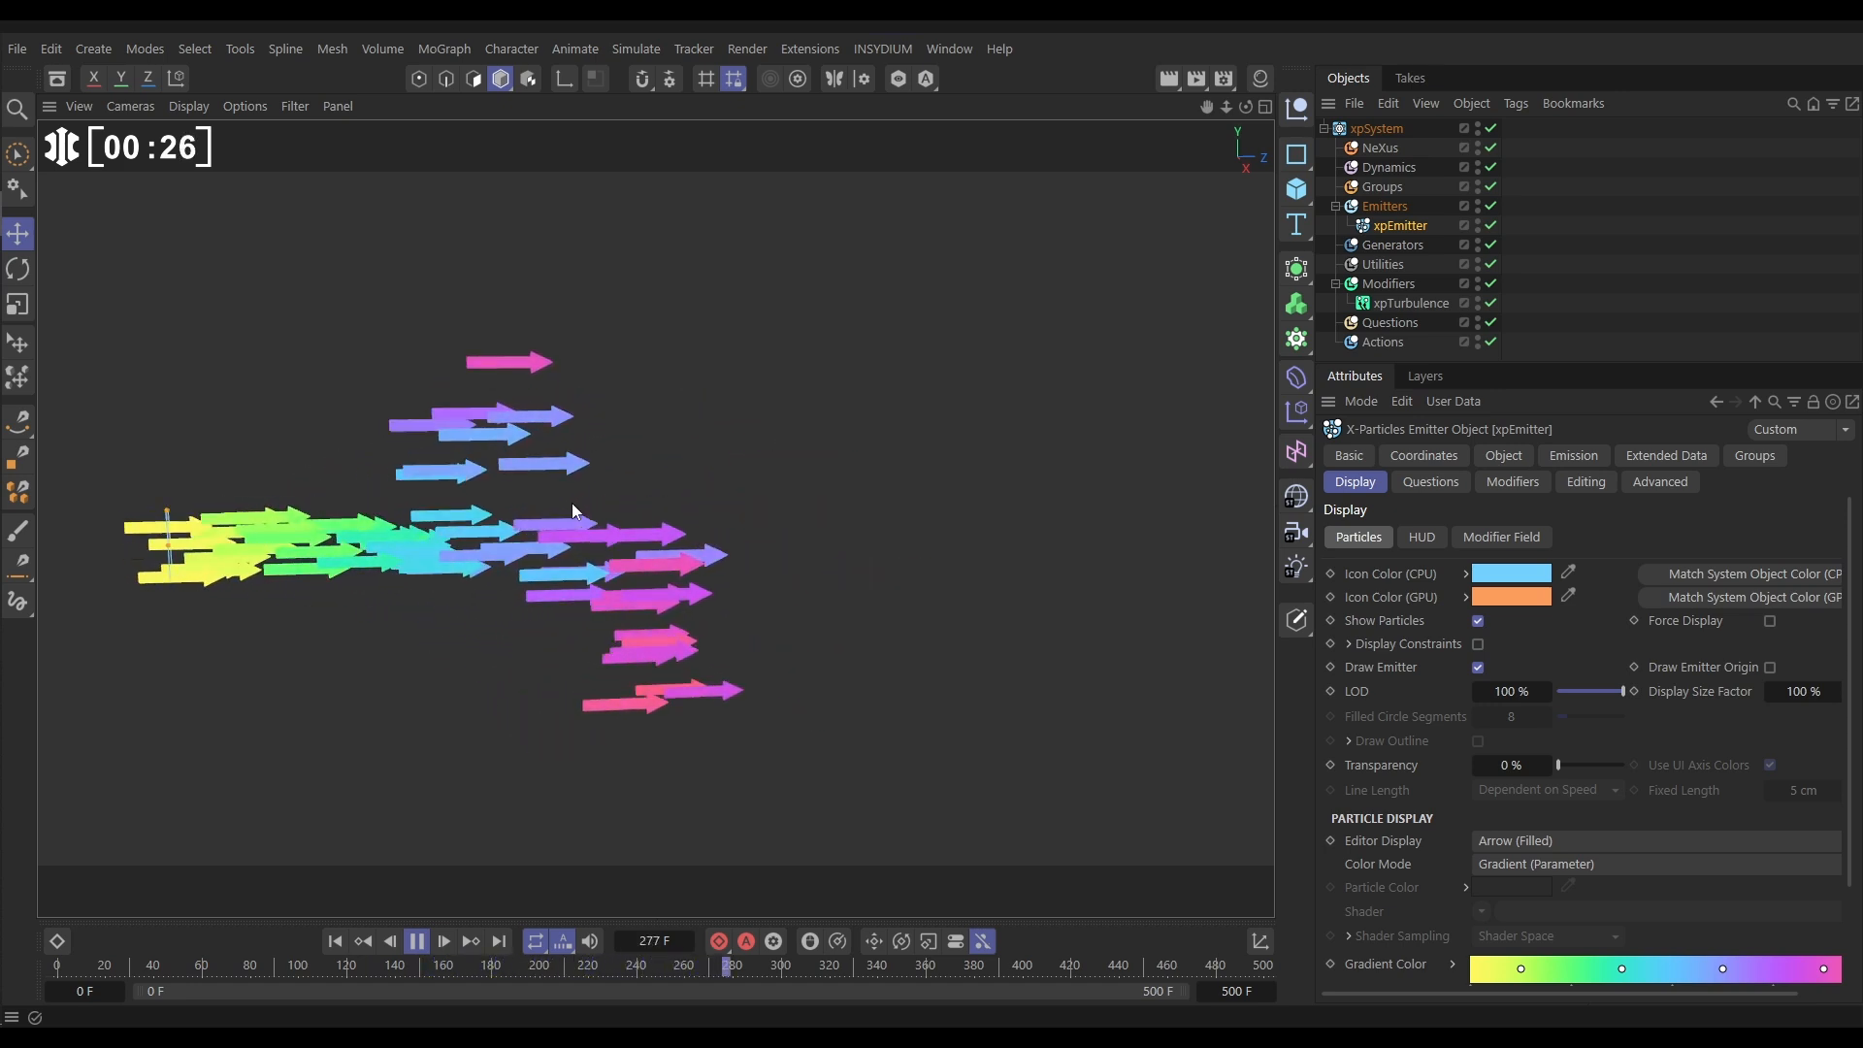
left_click(417, 939)
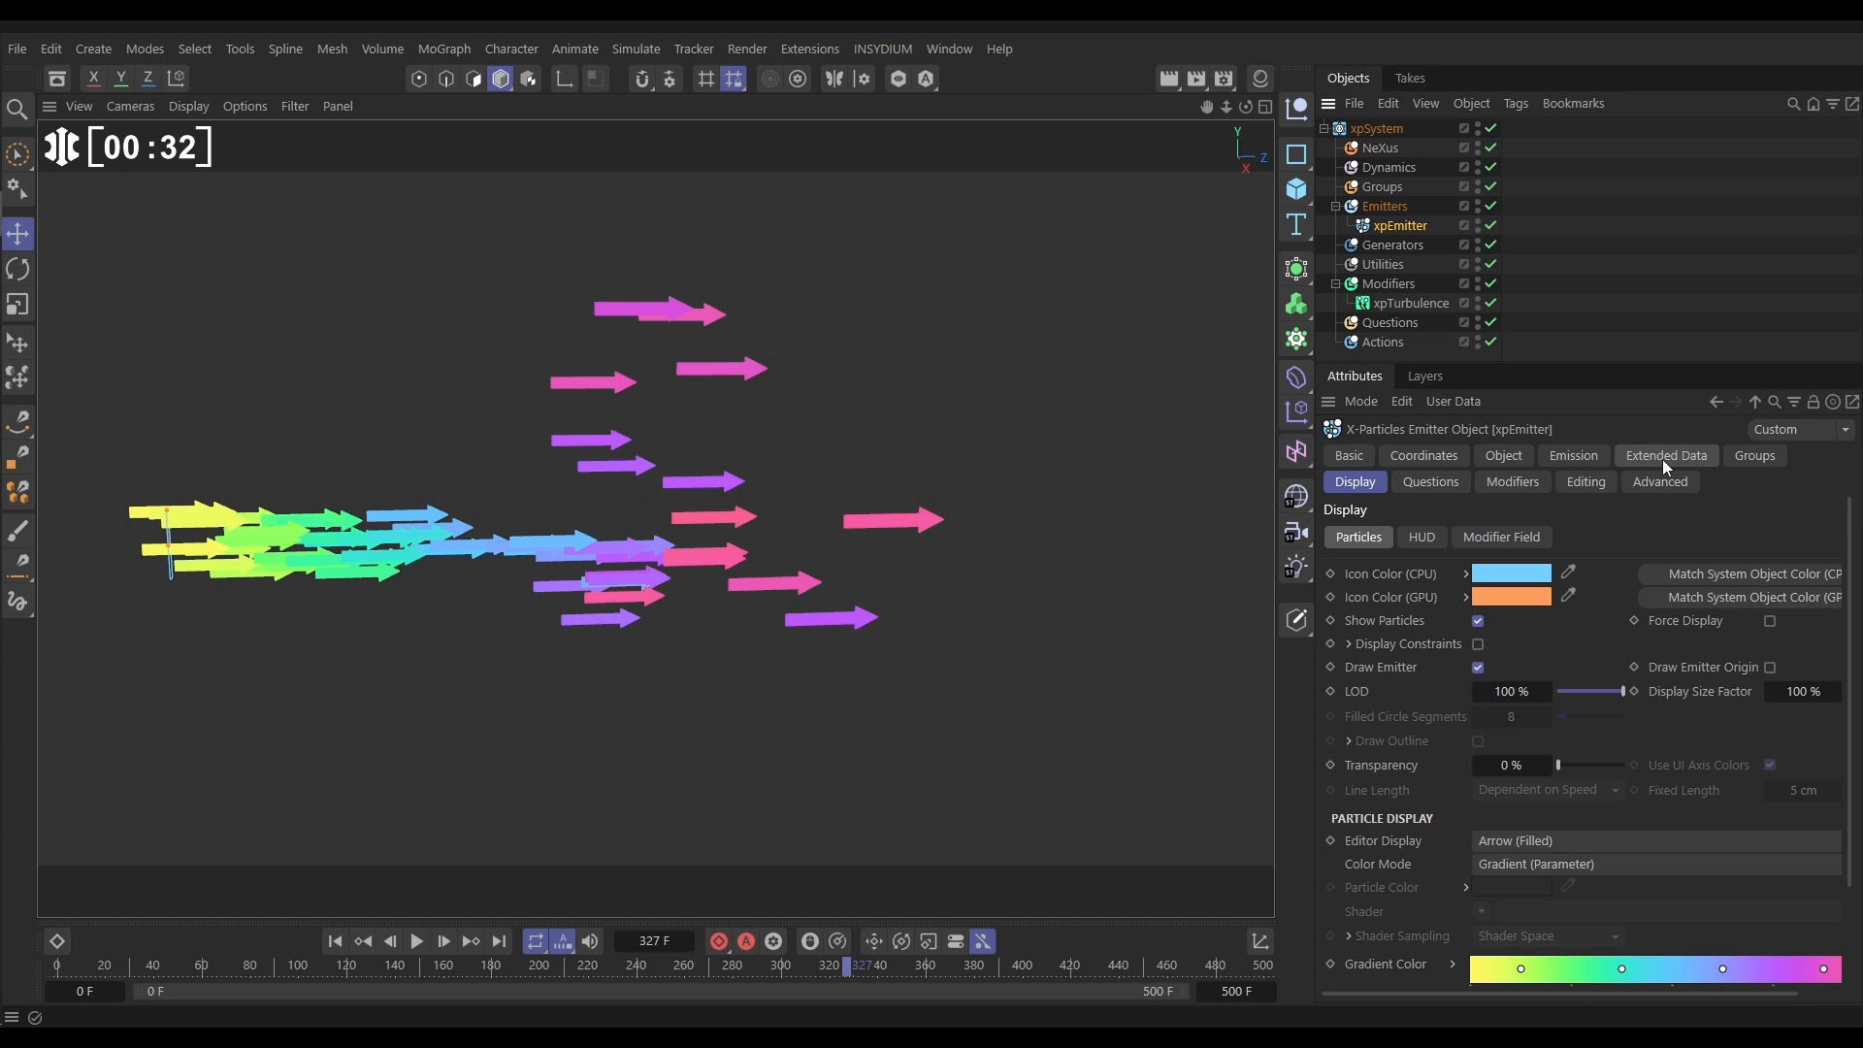
Enable Use Rotation in xpEmitter's Extended Data, edit the Rotation fields, and replay.
left_click(1665, 454)
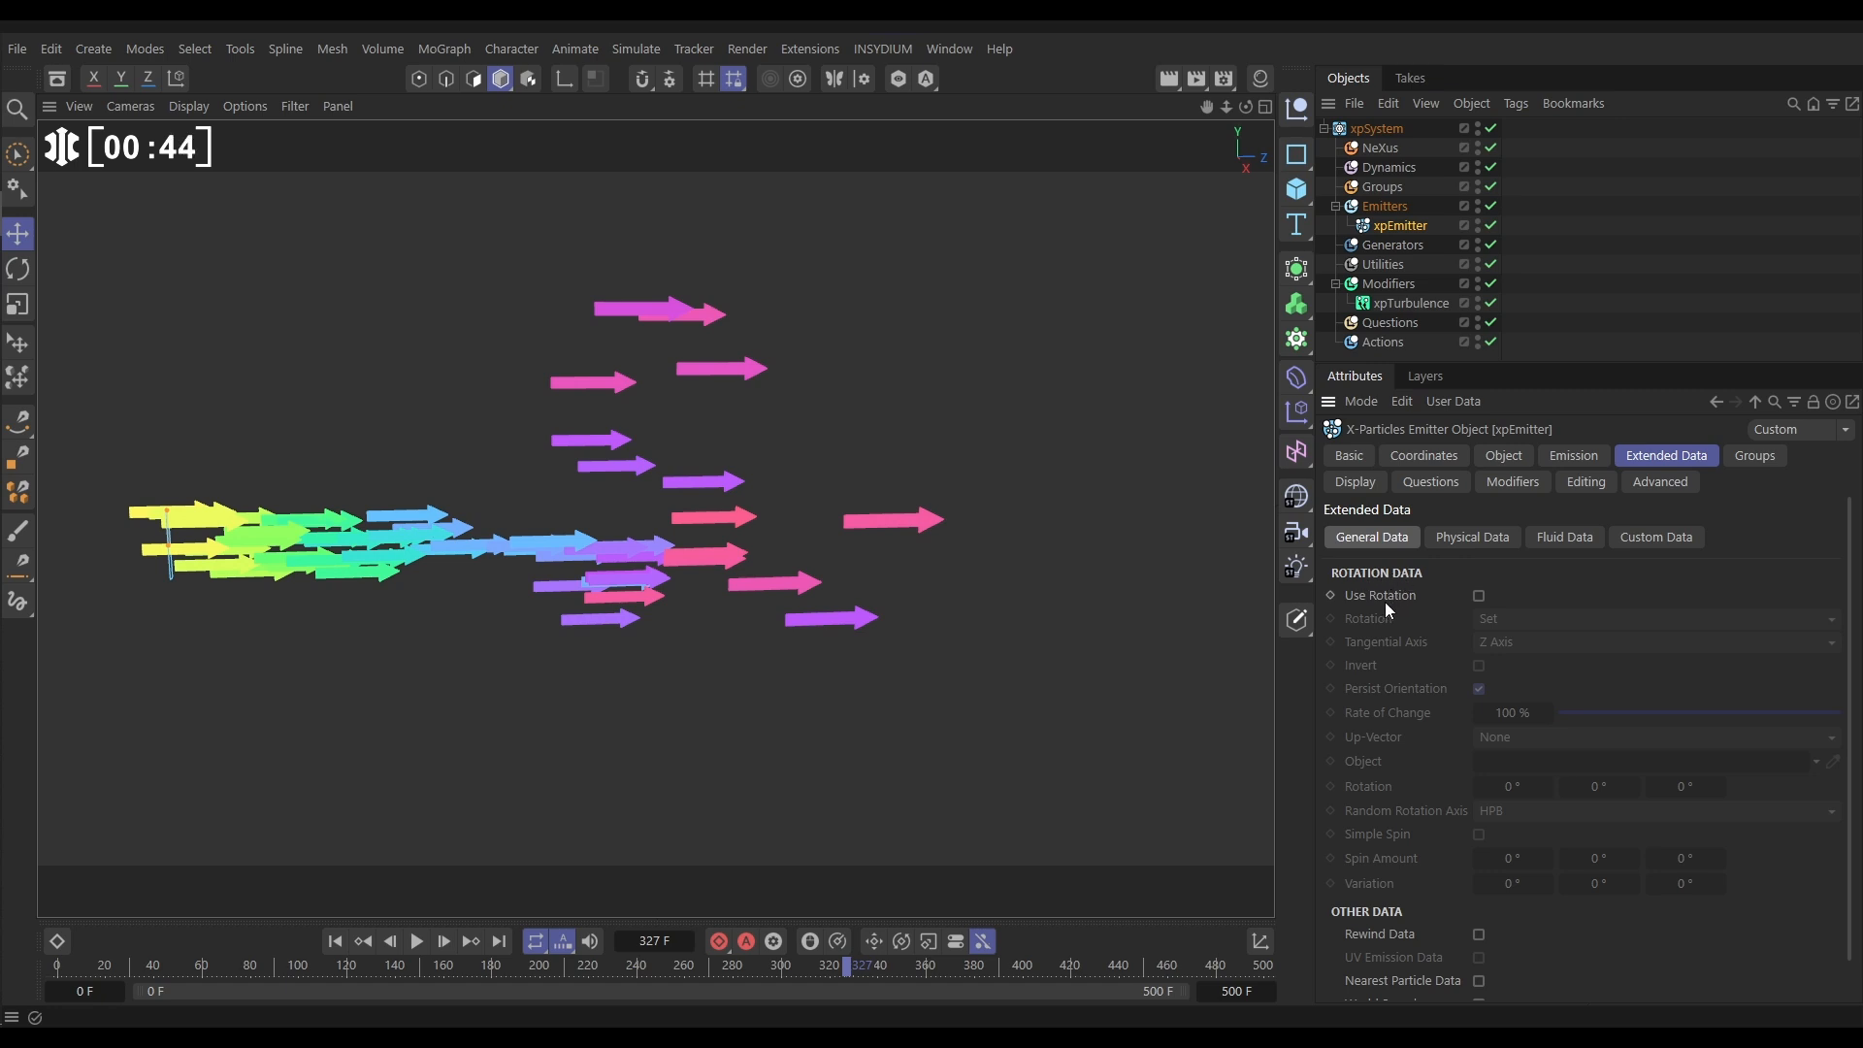
mouse_move(1533, 593)
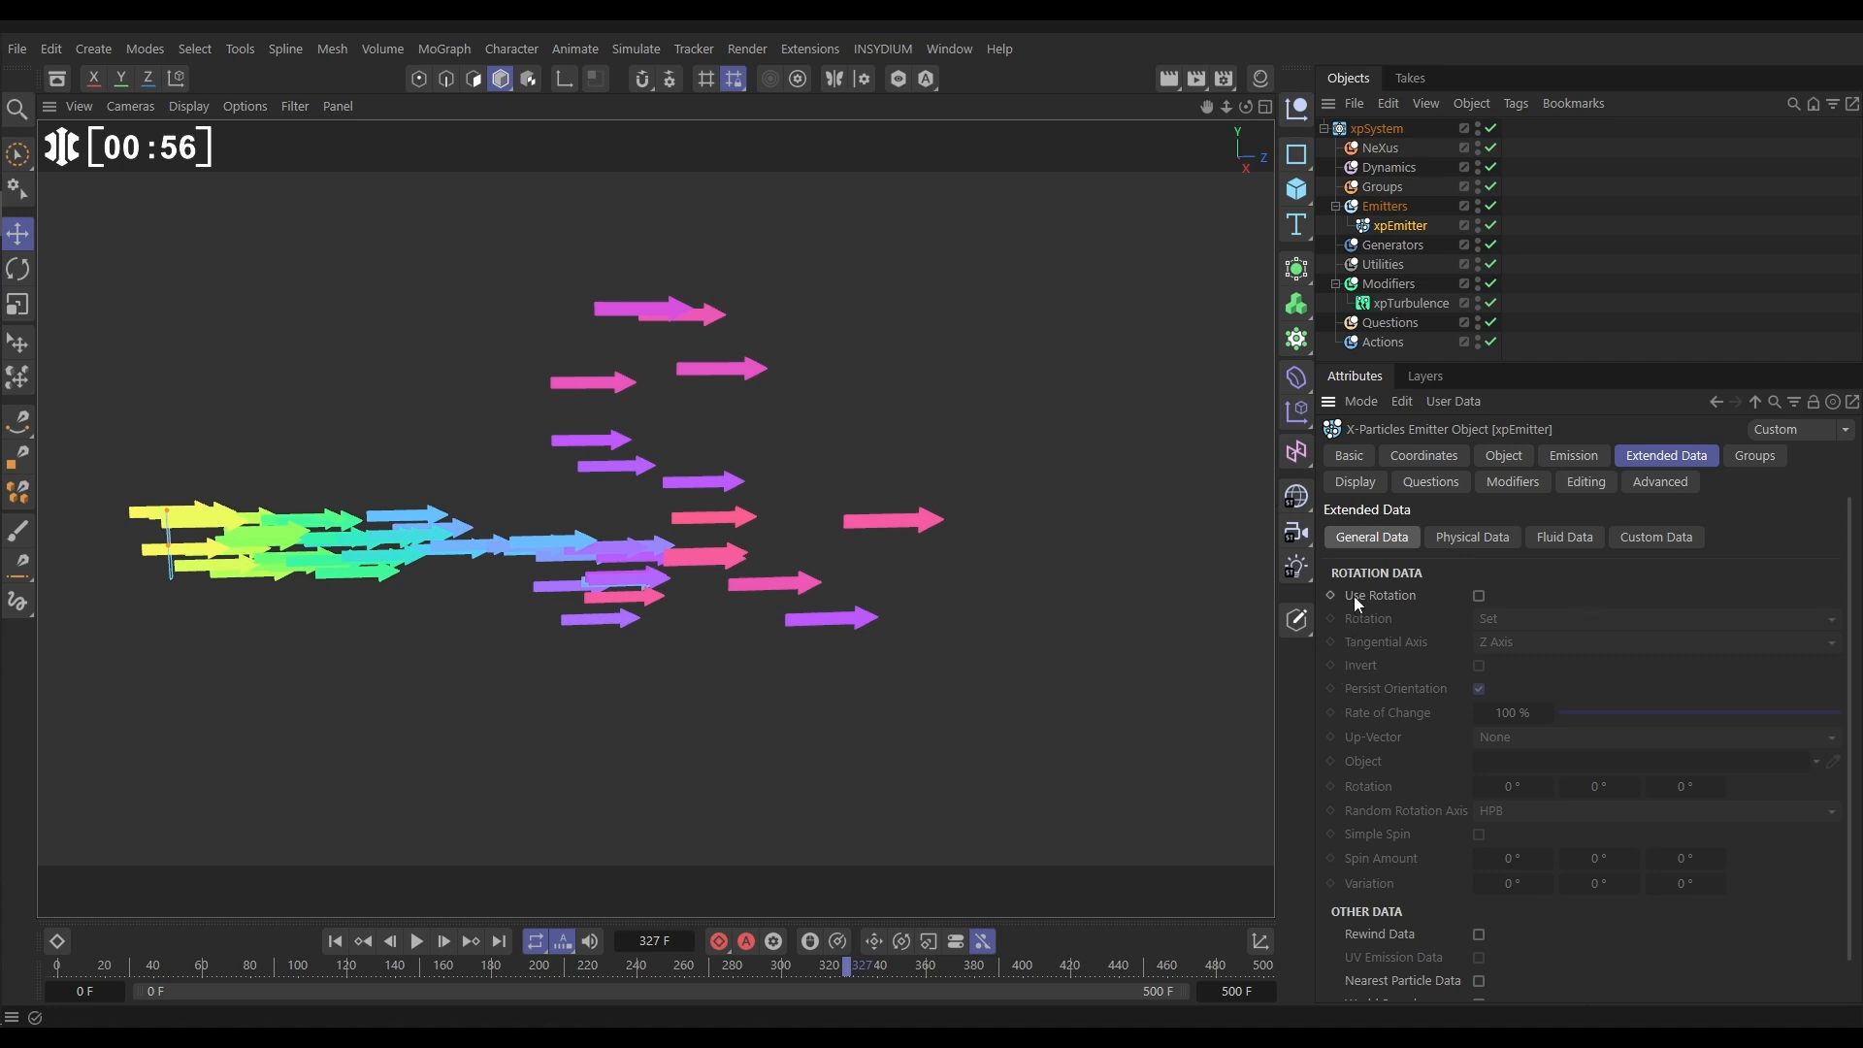
left_click(1478, 596)
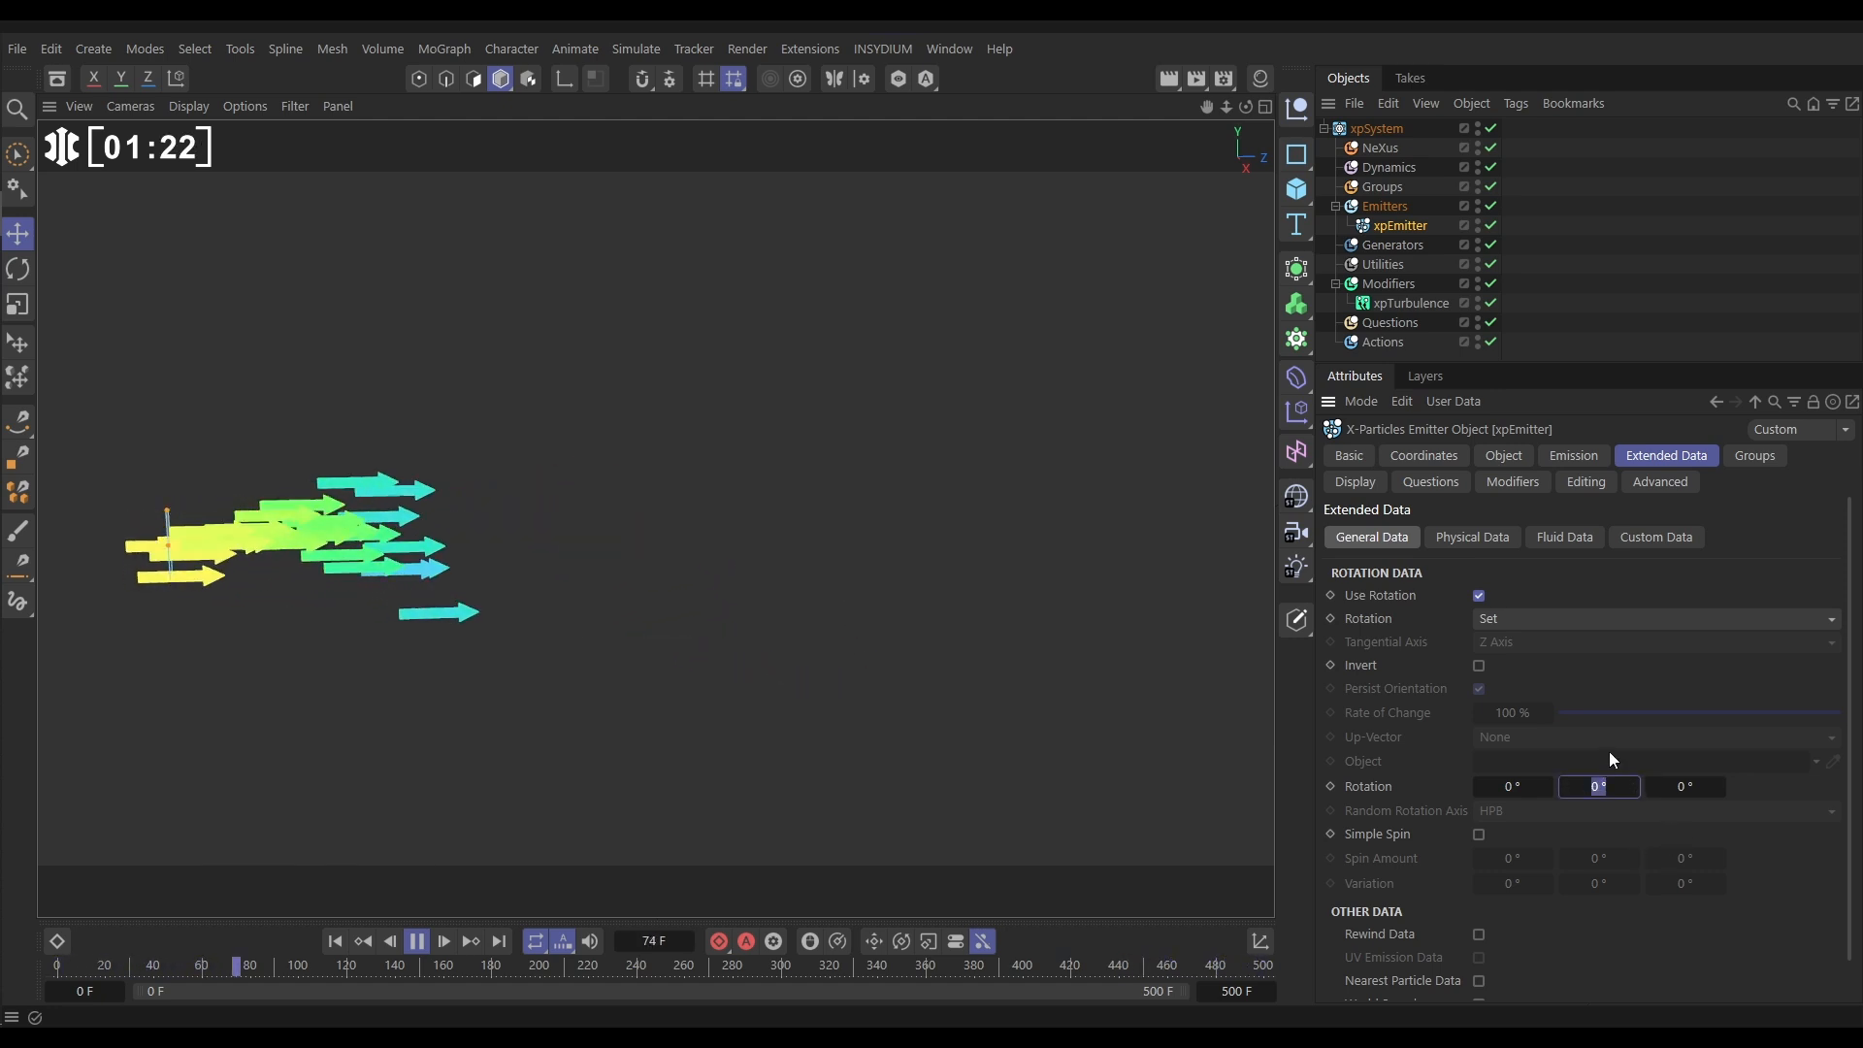
type("90")
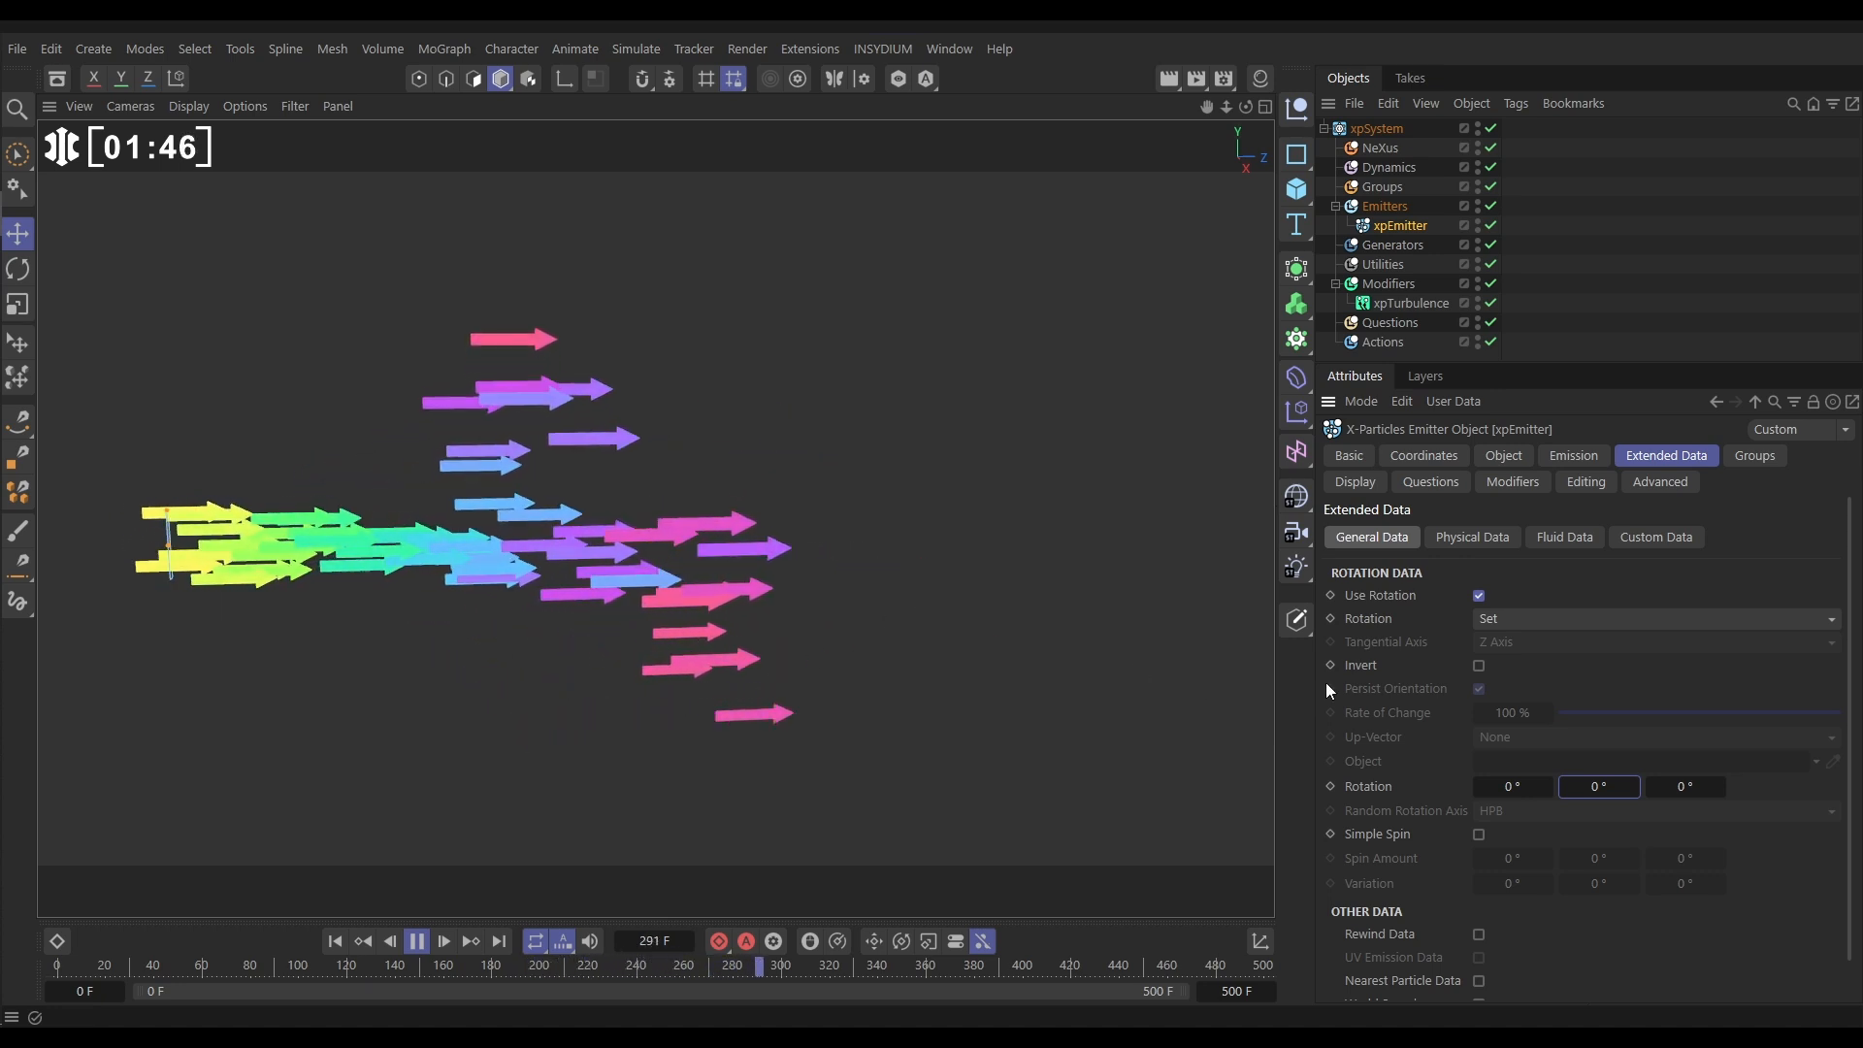
Try Tangential rotation so arrows follow their paths, then switch Use Rotation off again.
left_click(1652, 617)
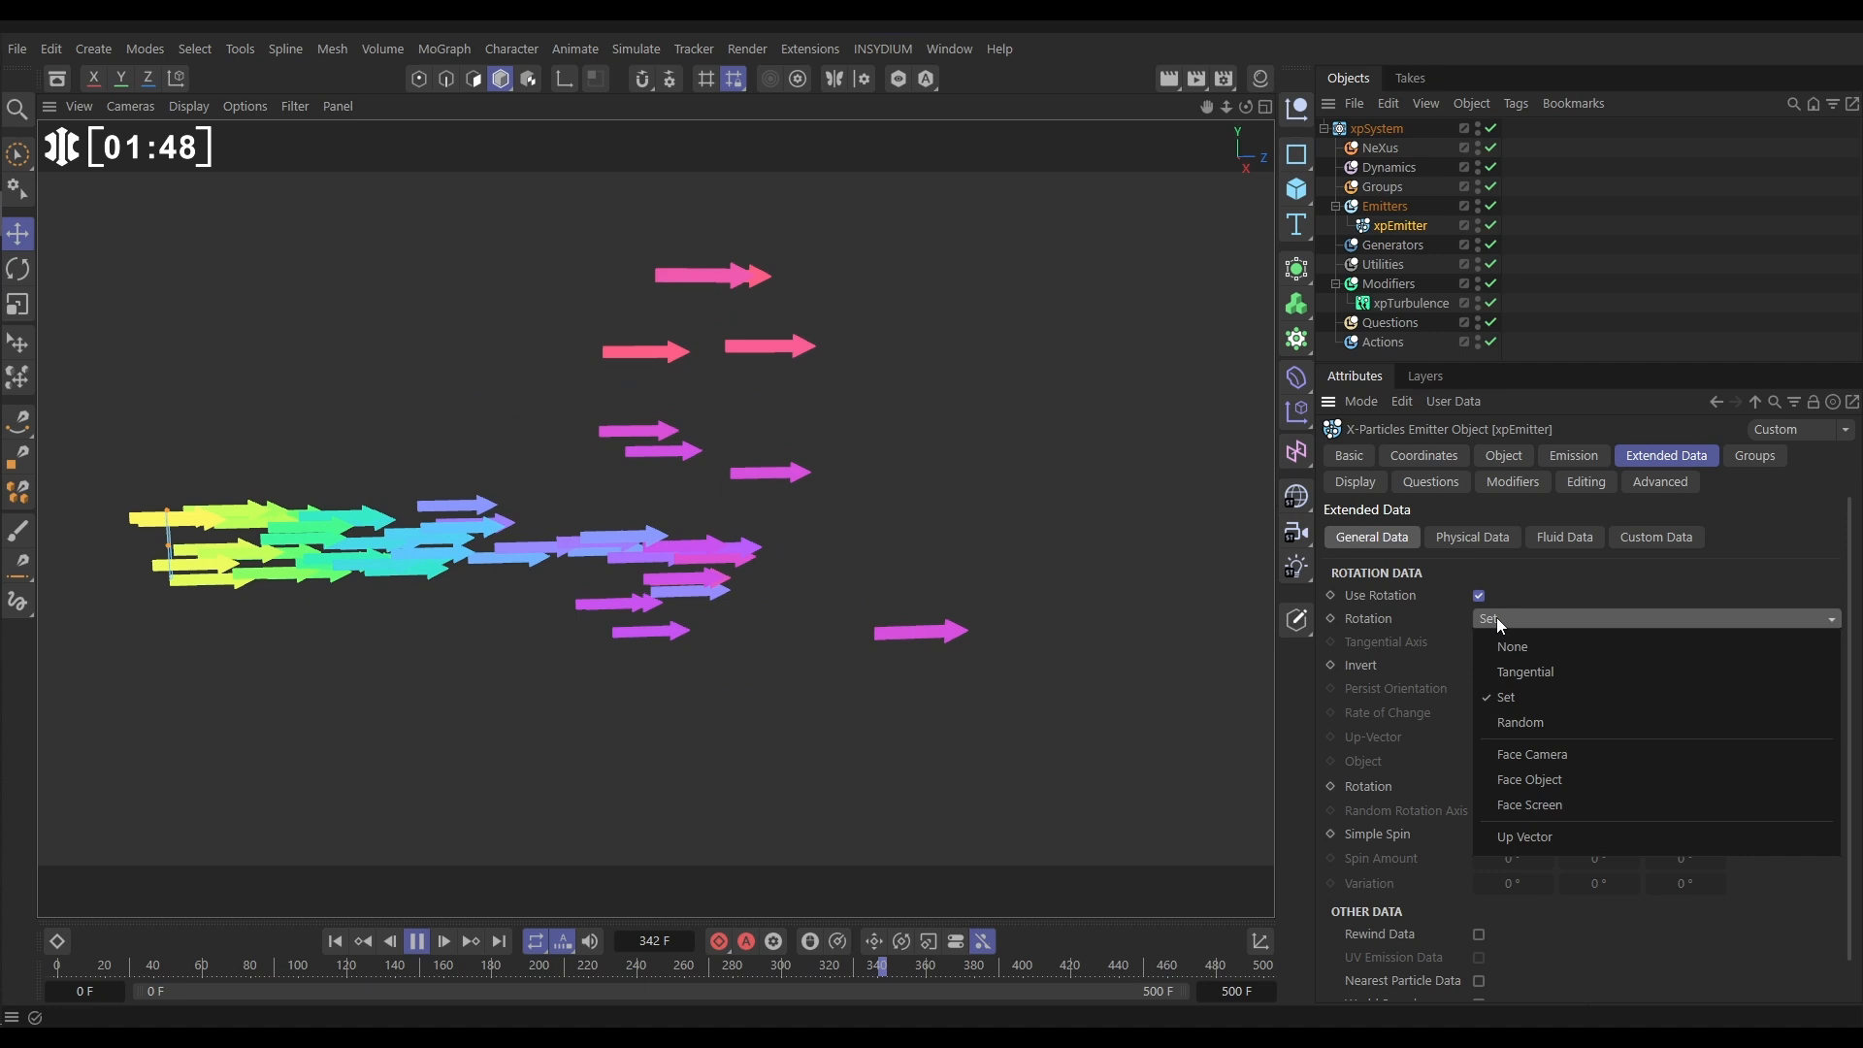
mouse_move(1525, 672)
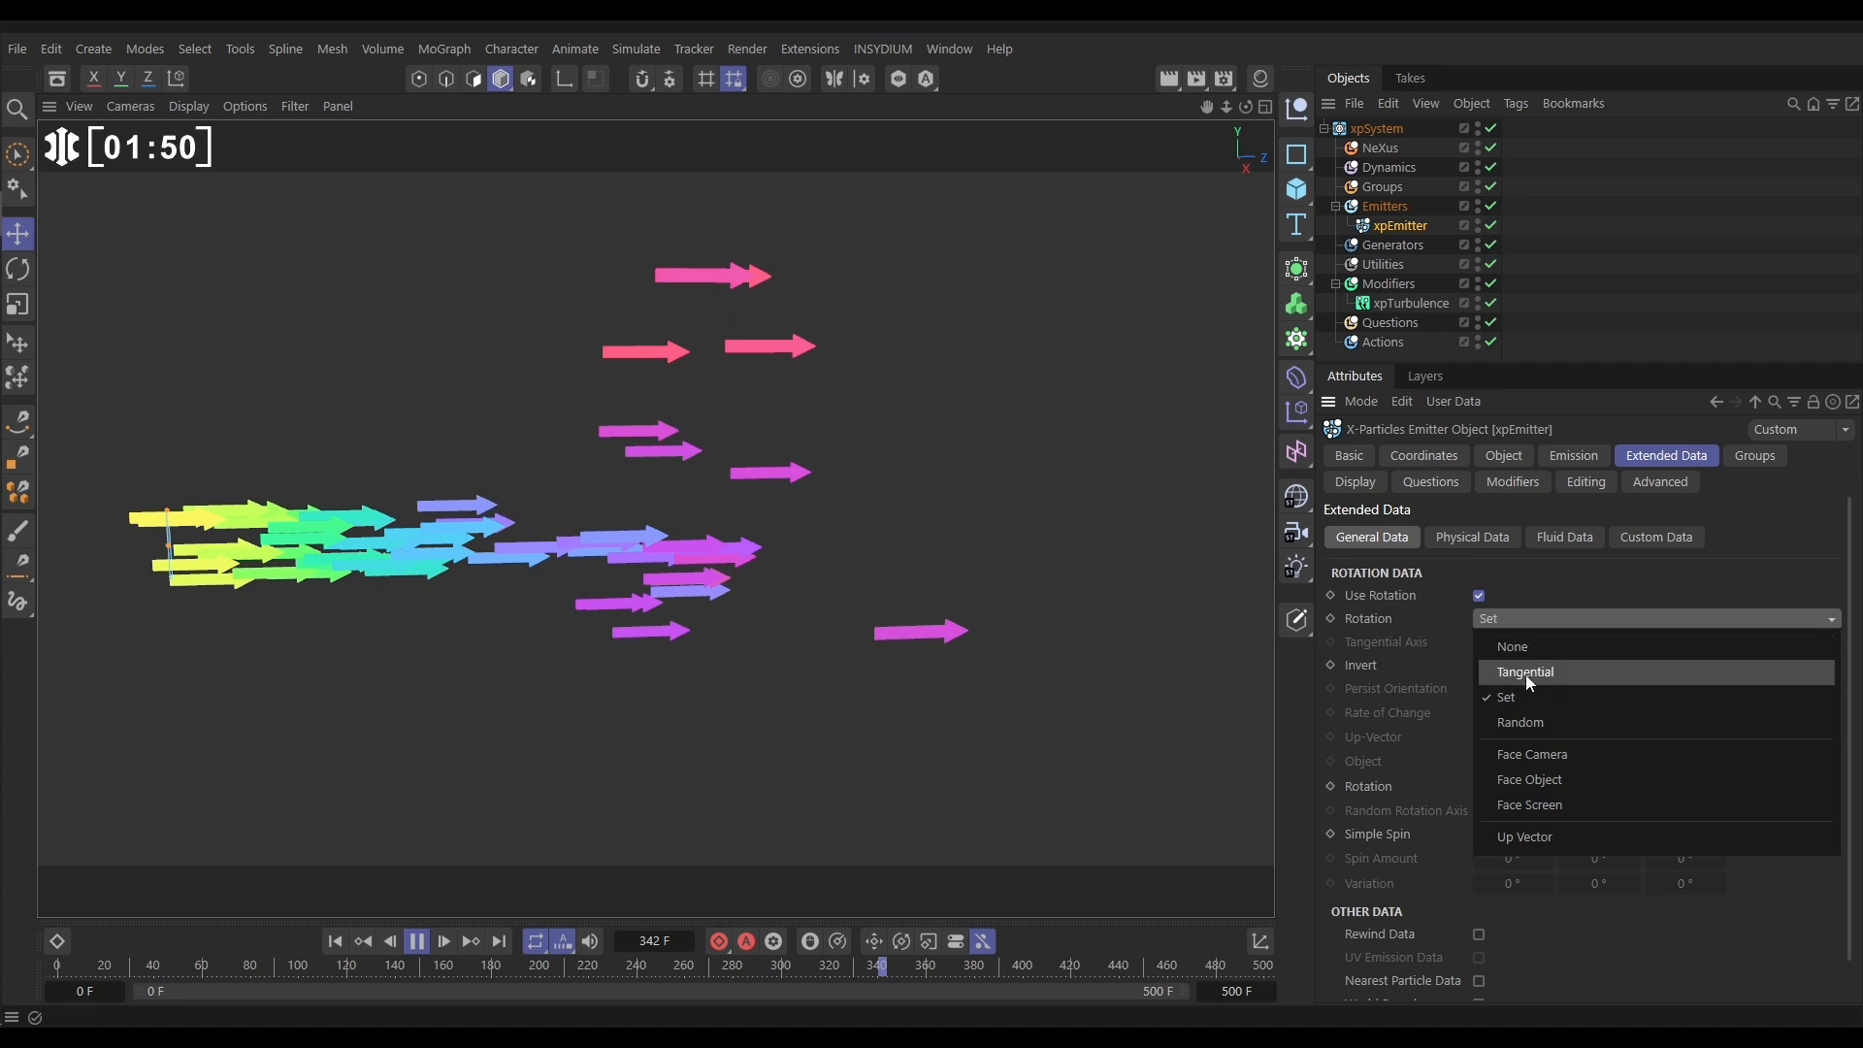
left_click(1526, 672)
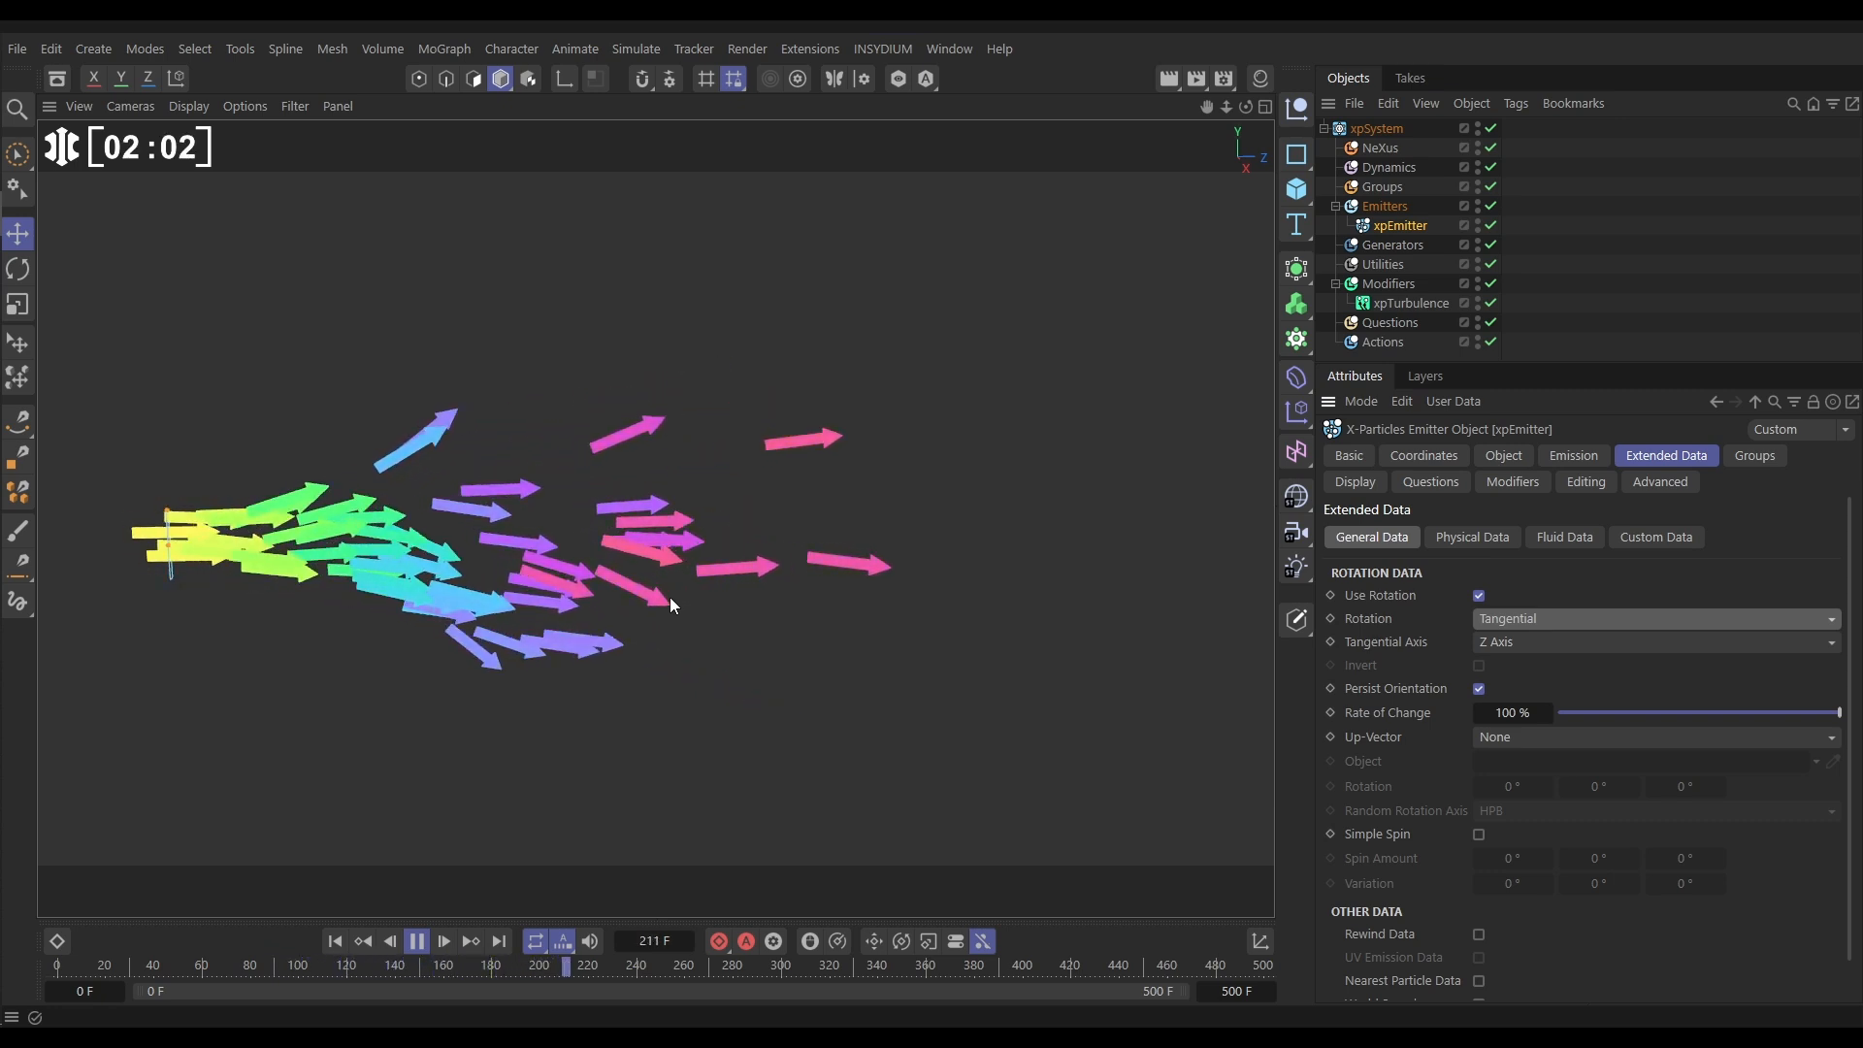
left_click(415, 941)
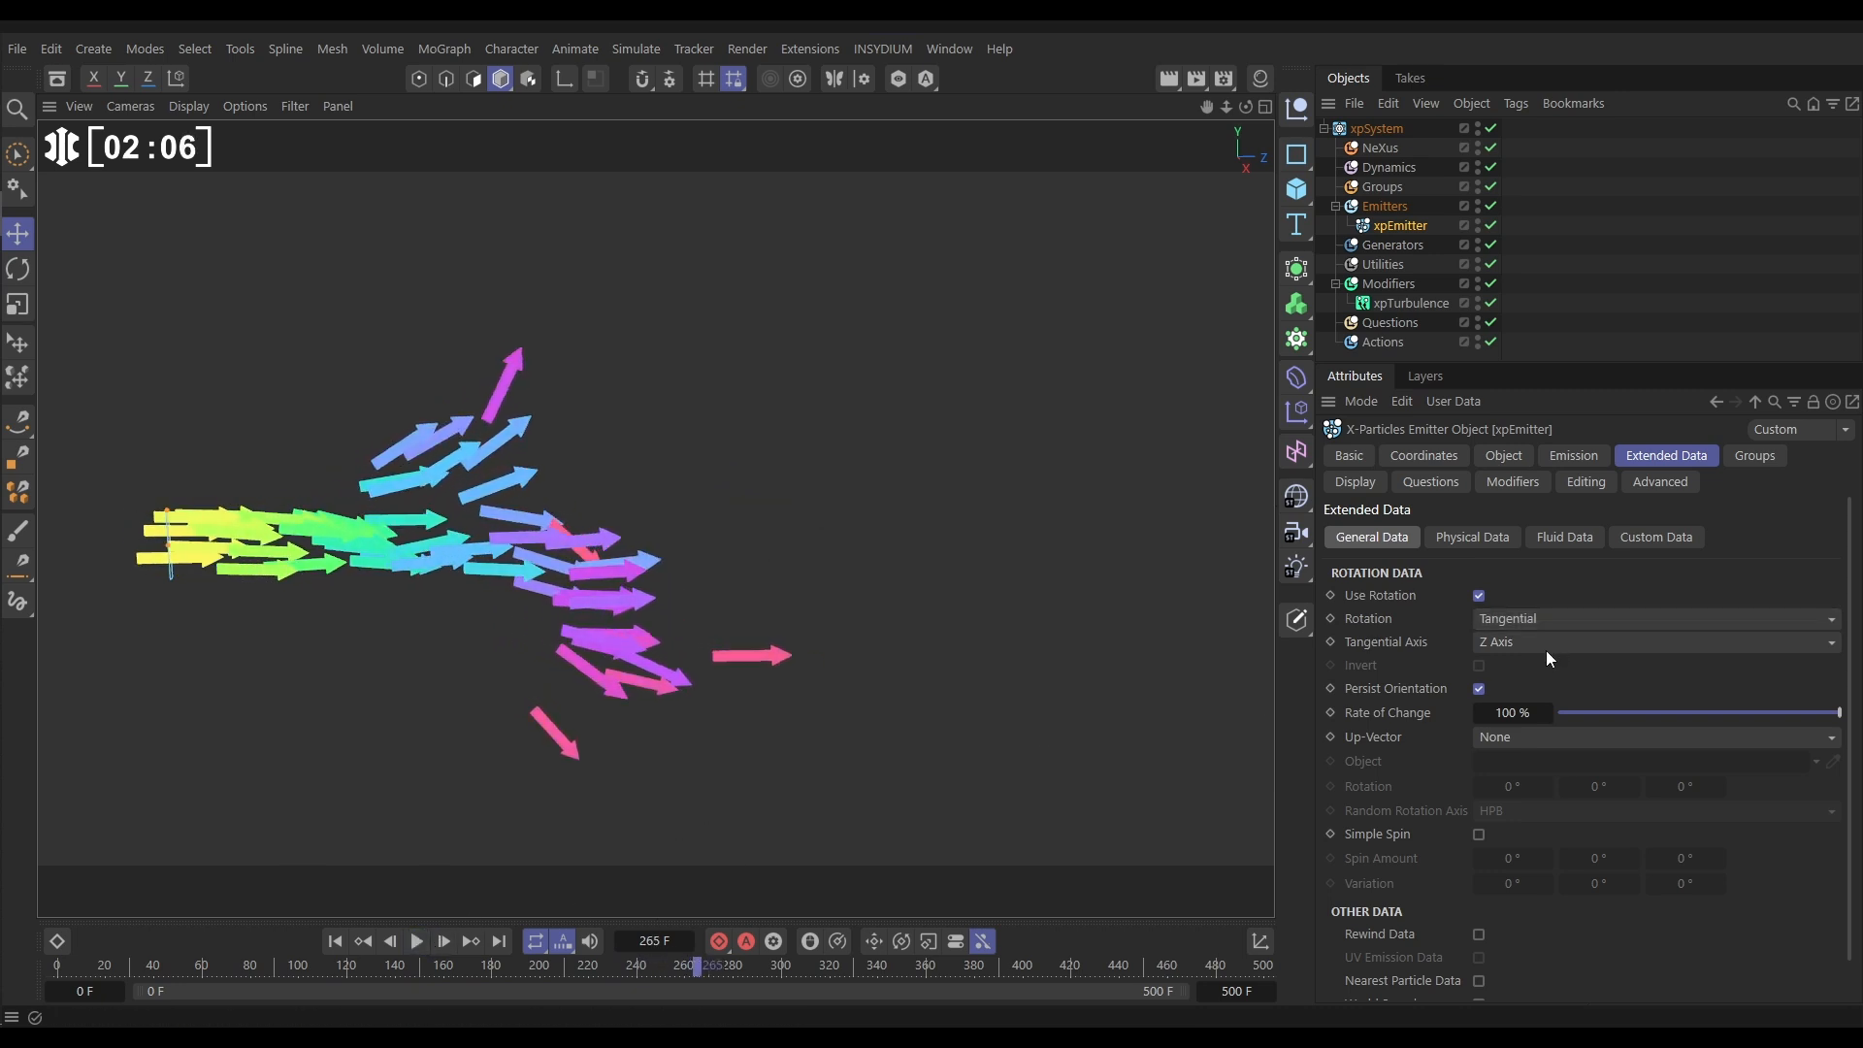
left_click(1479, 596)
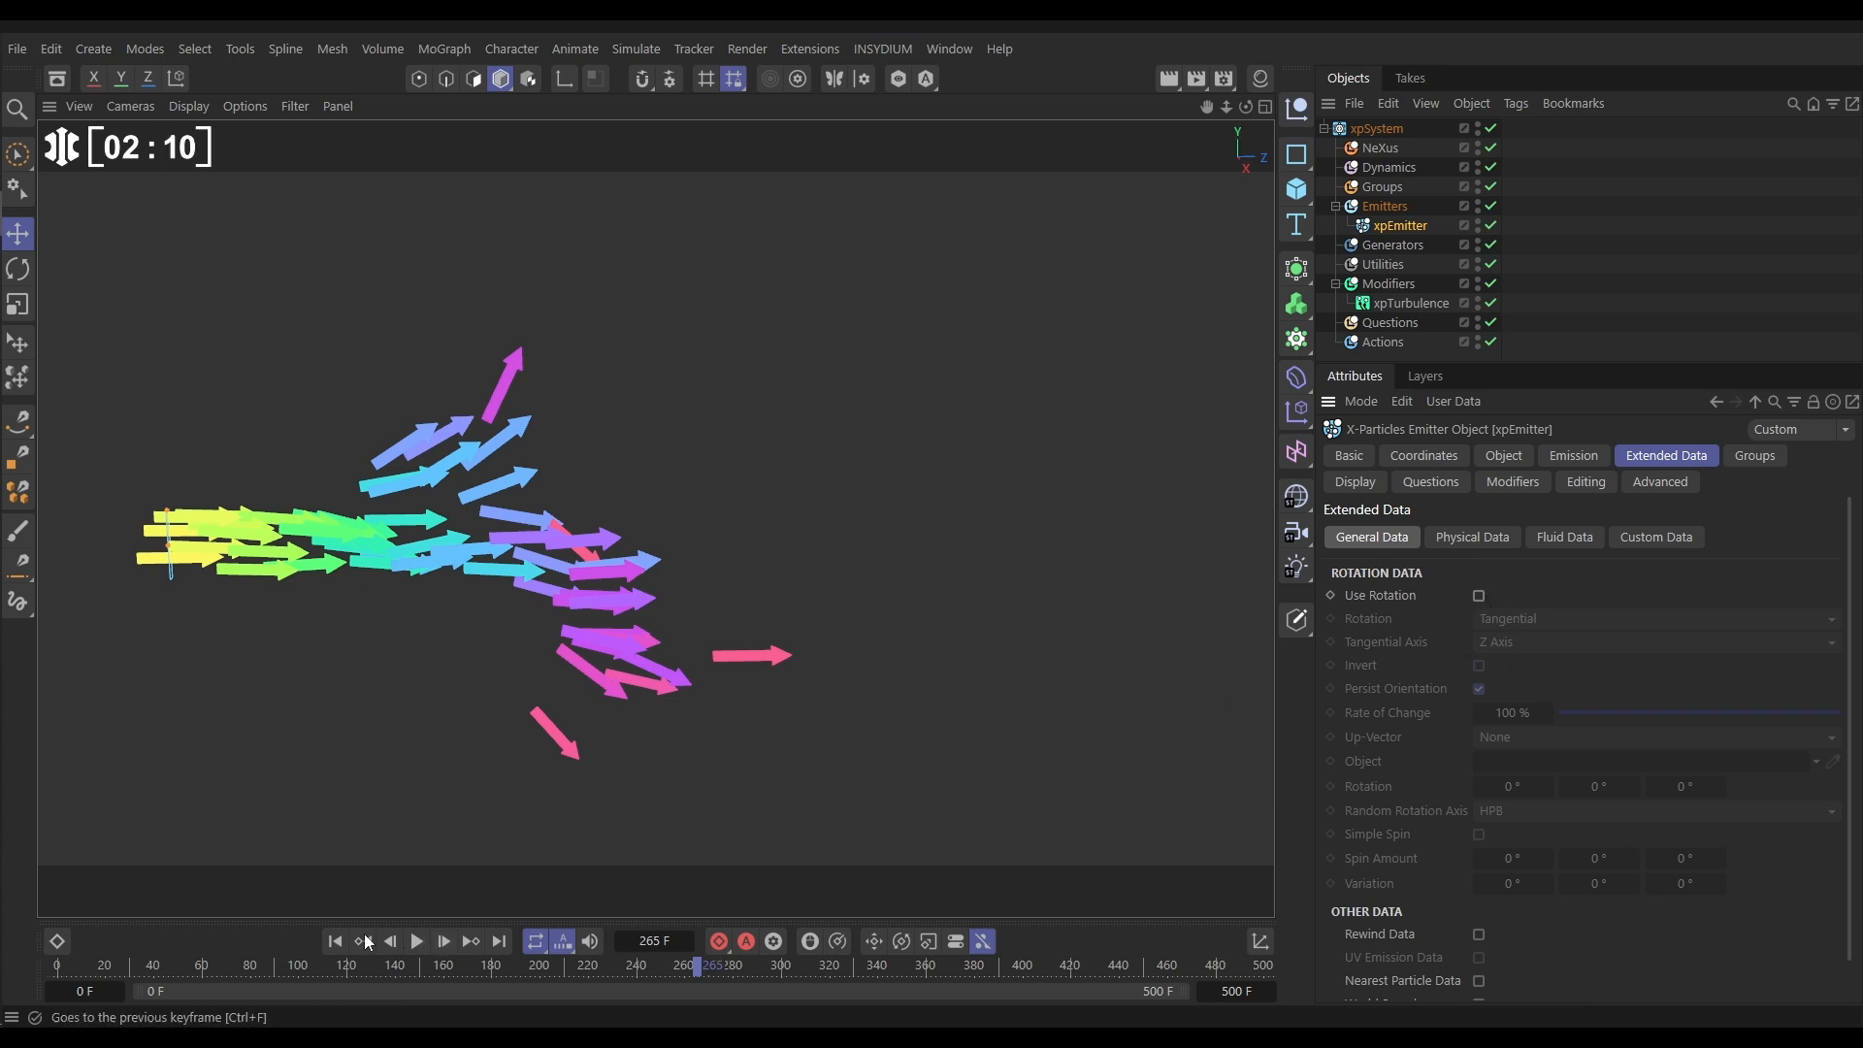
Change the emitter's Editor Display from Arrow (Filled) to Box (Filled).
left_click(416, 941)
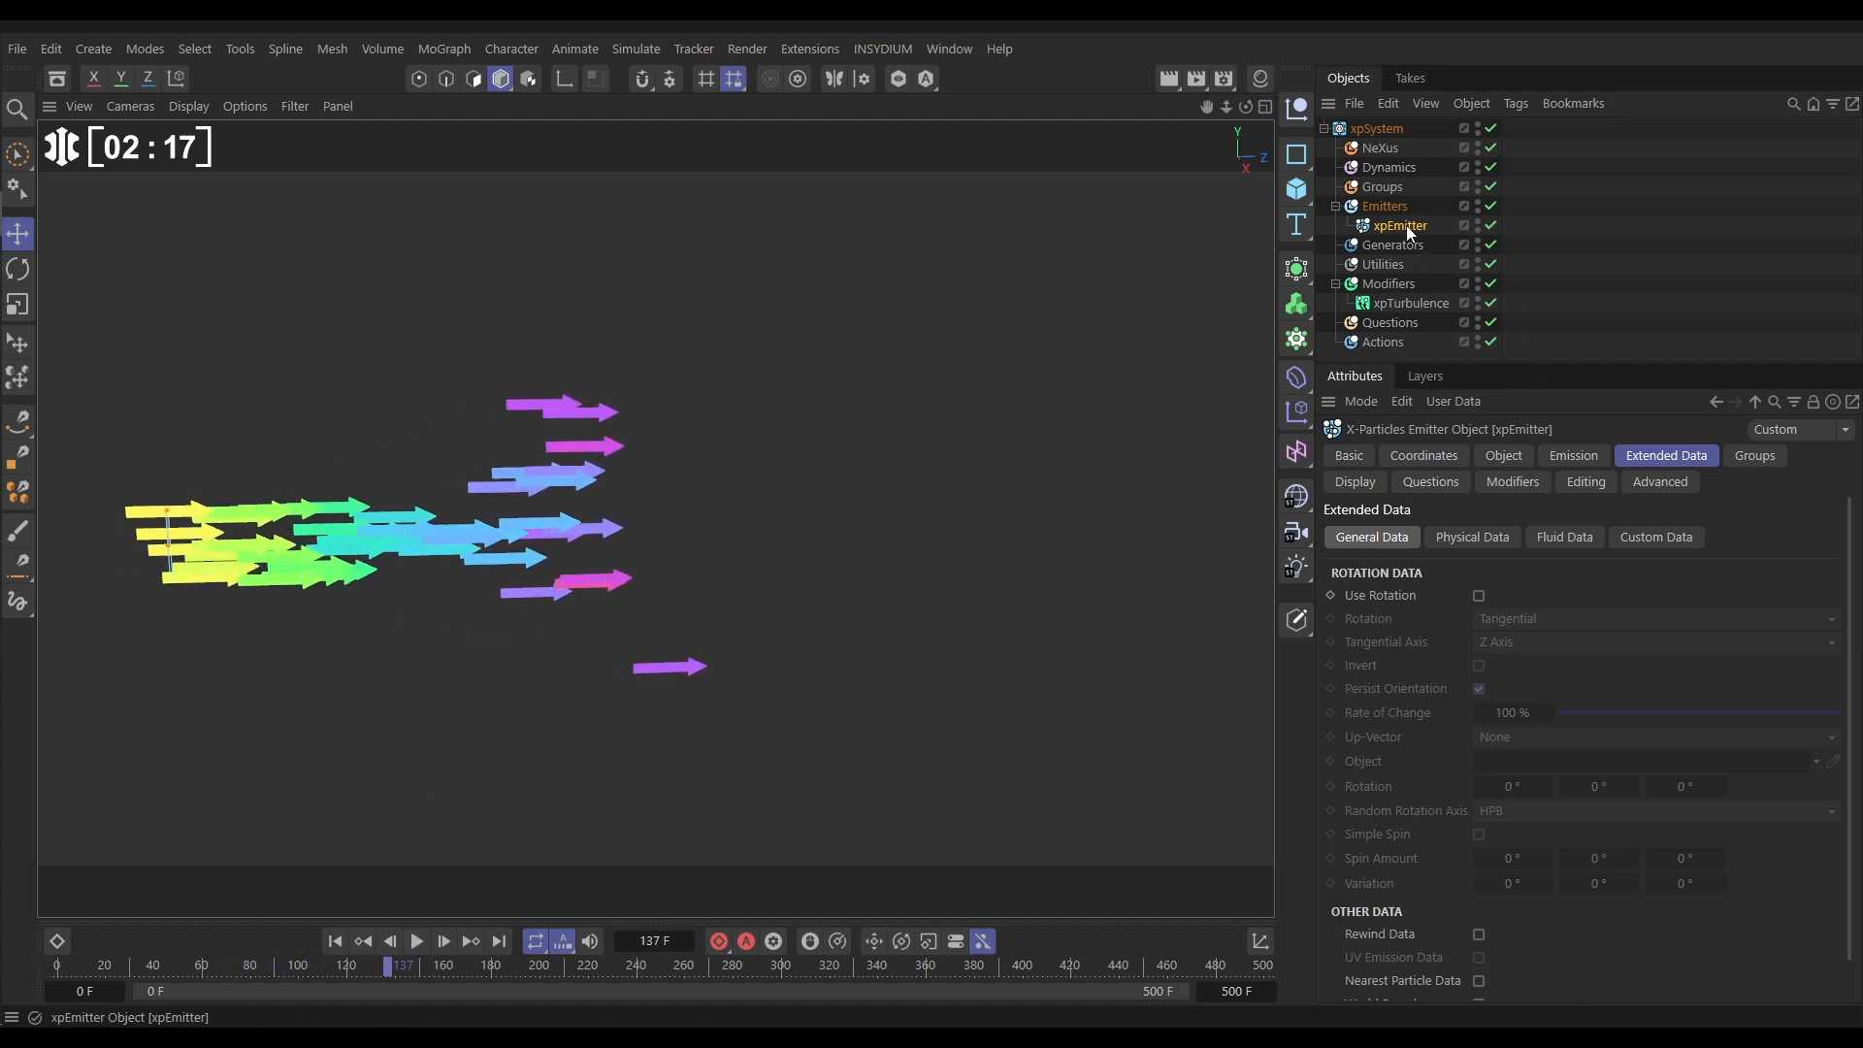
left_click(1352, 481)
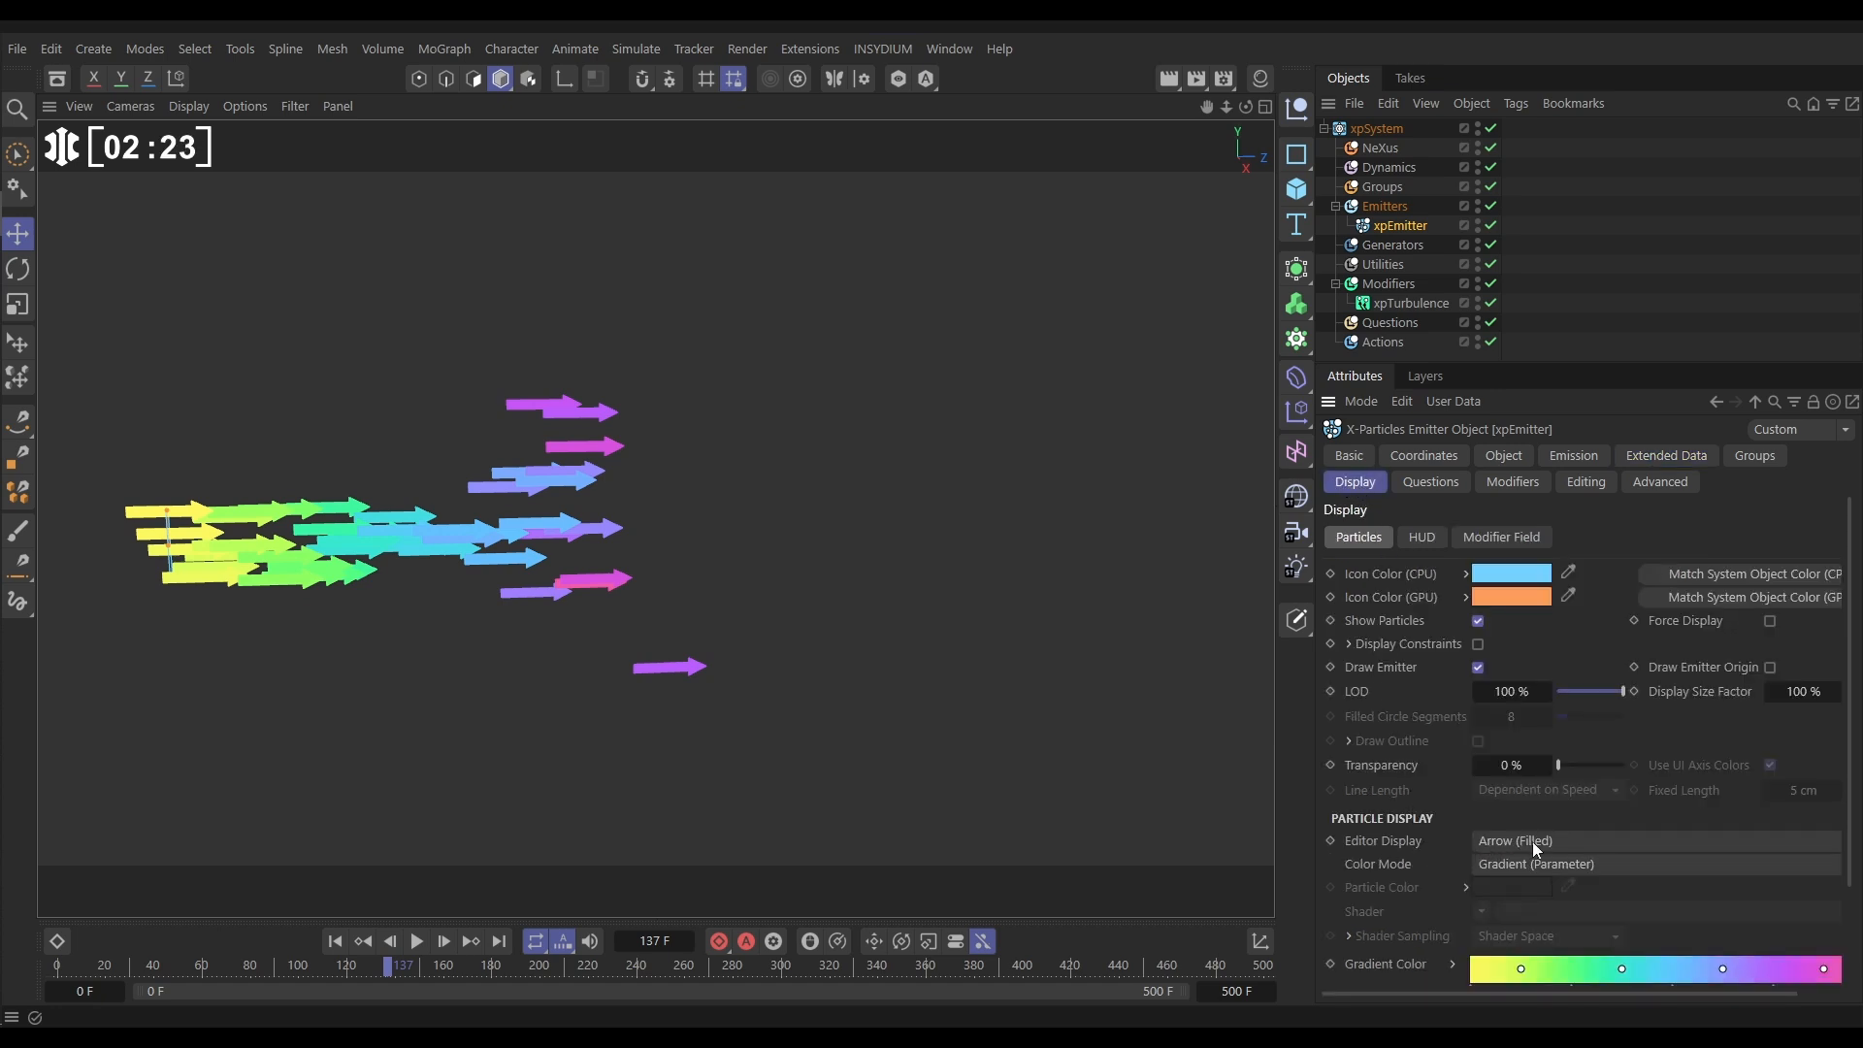
left_click(1651, 840)
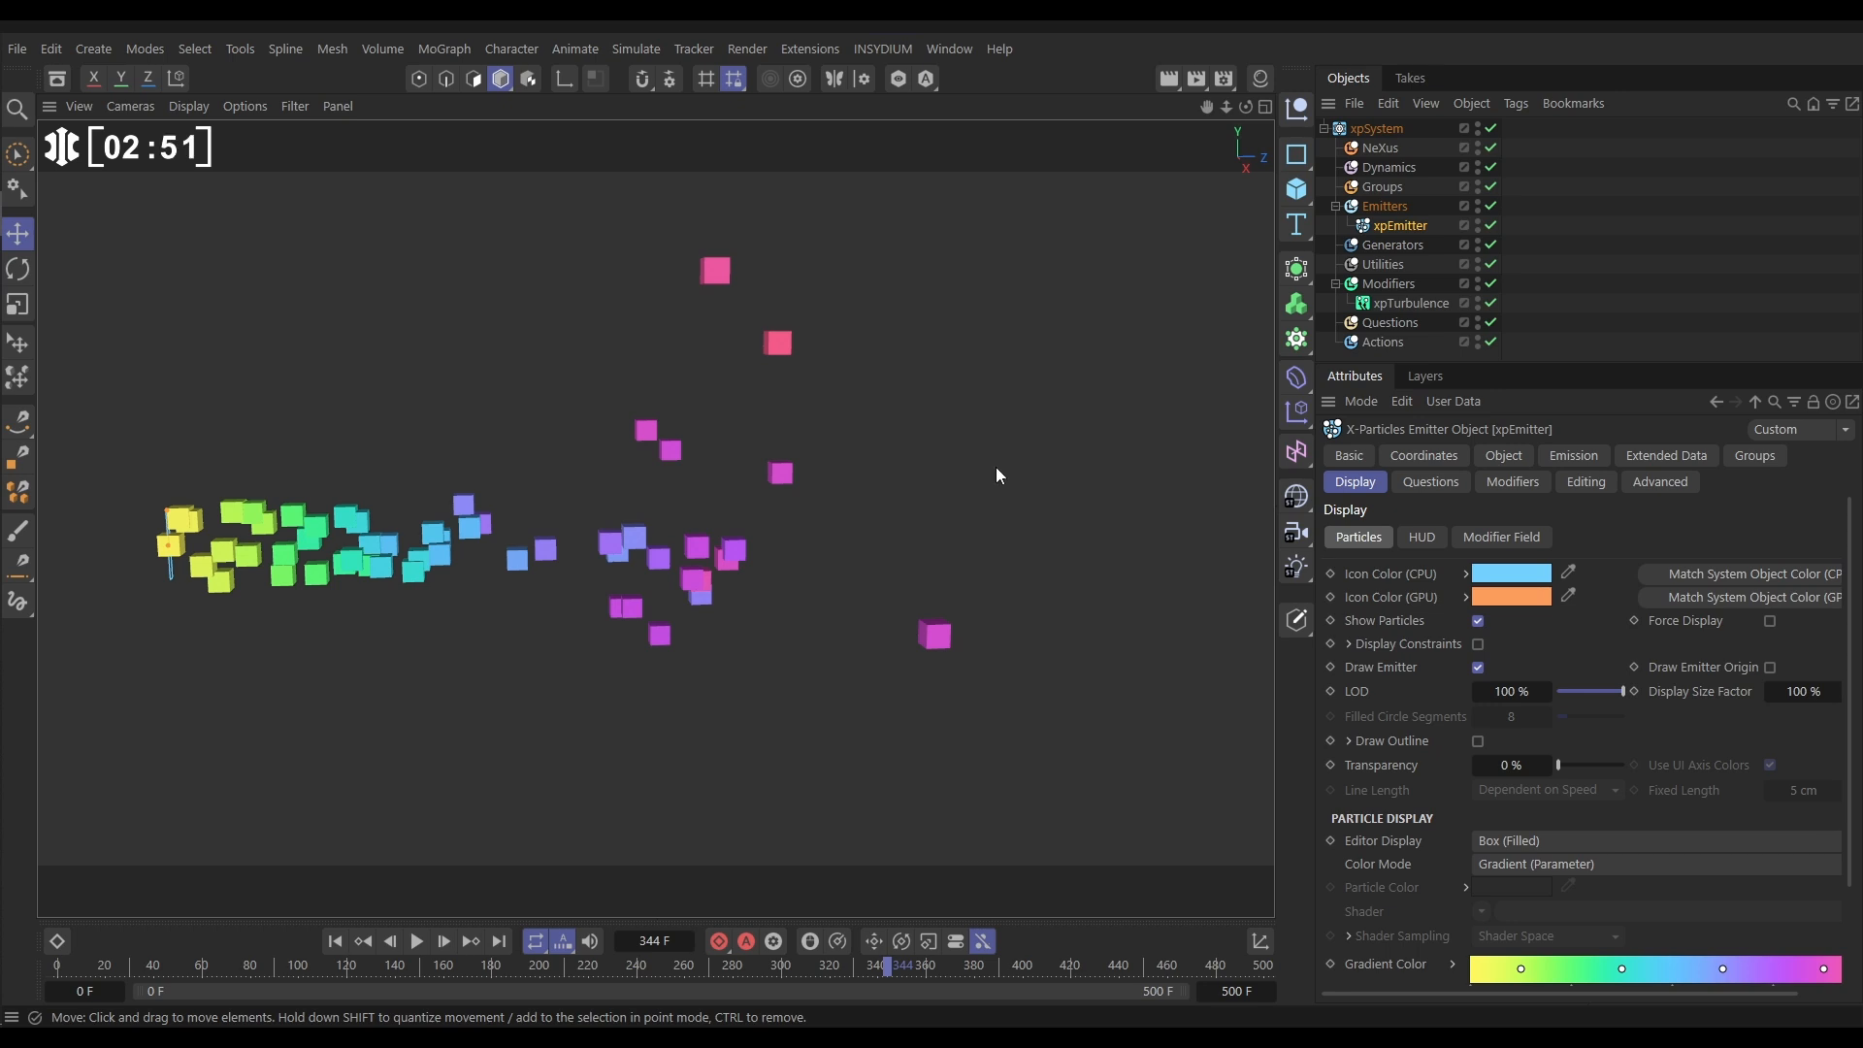
Add an xpSpin motion modifier with Spin Amount 3° on X, Y and Z, and play.
left_click(1385, 283)
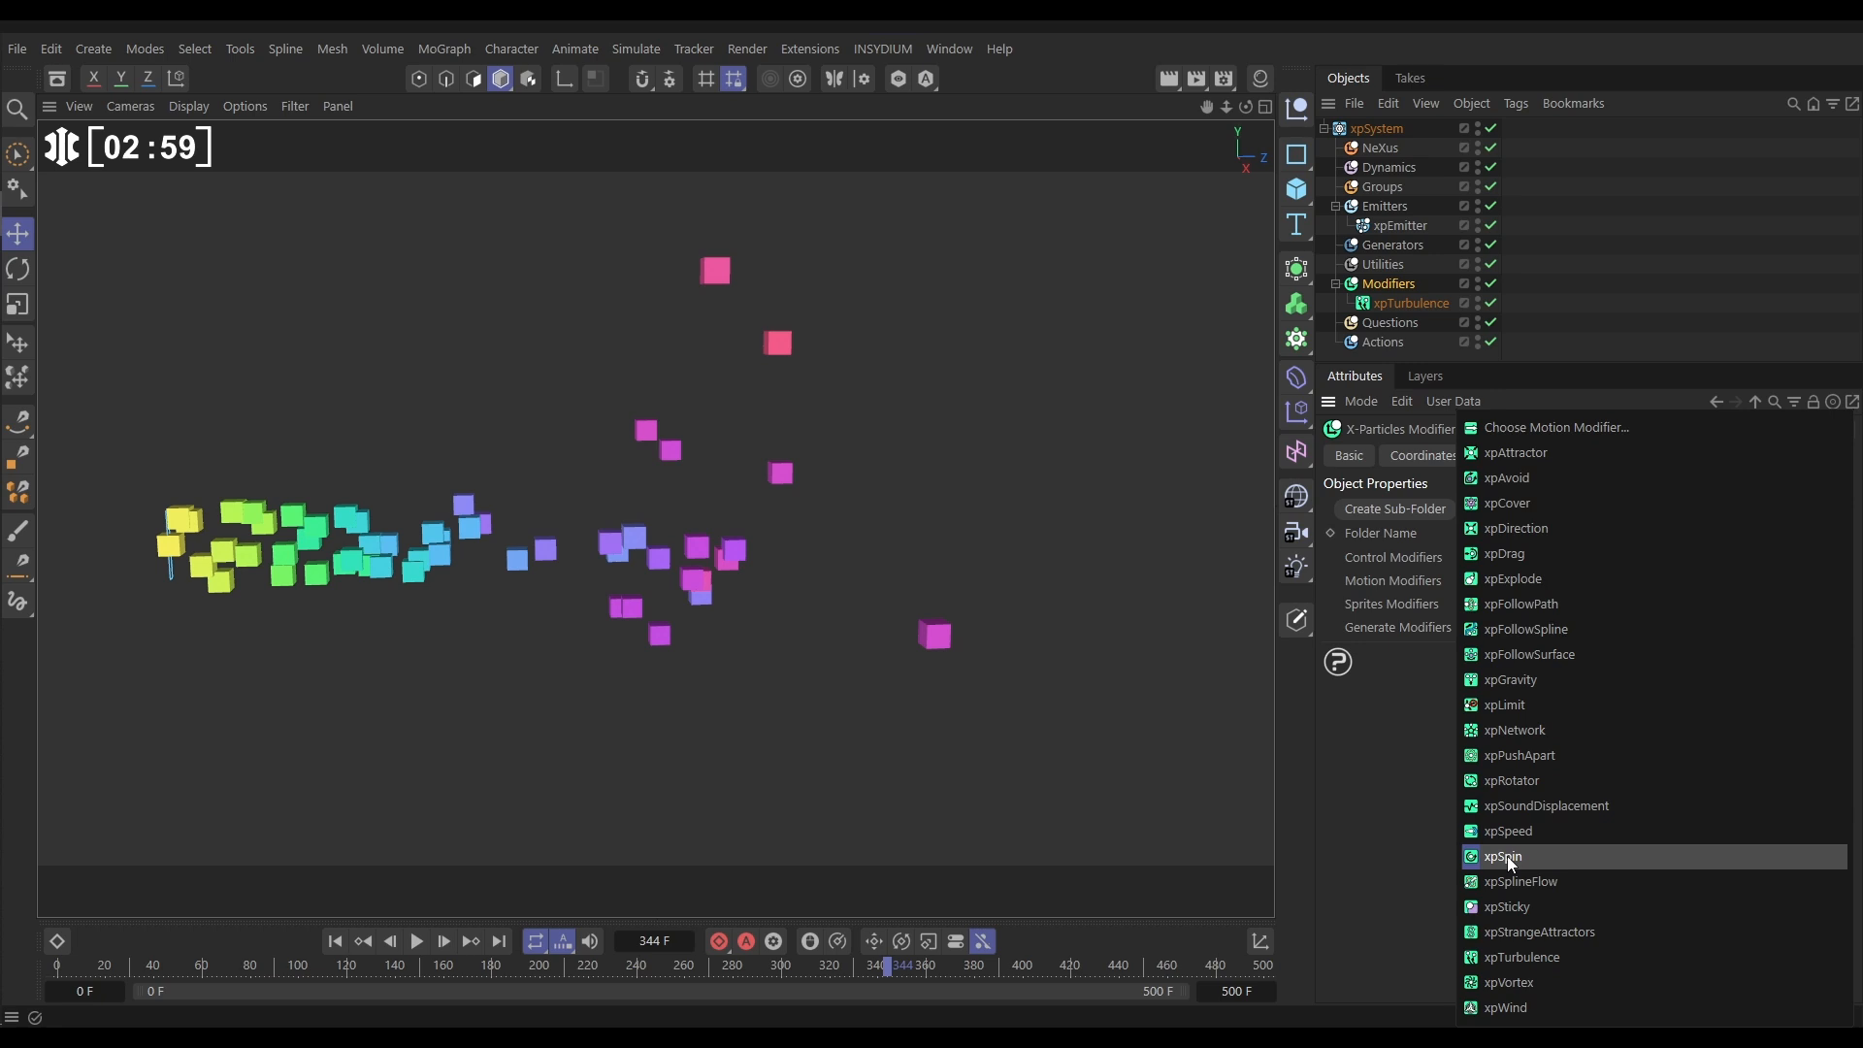
left_click(1504, 856)
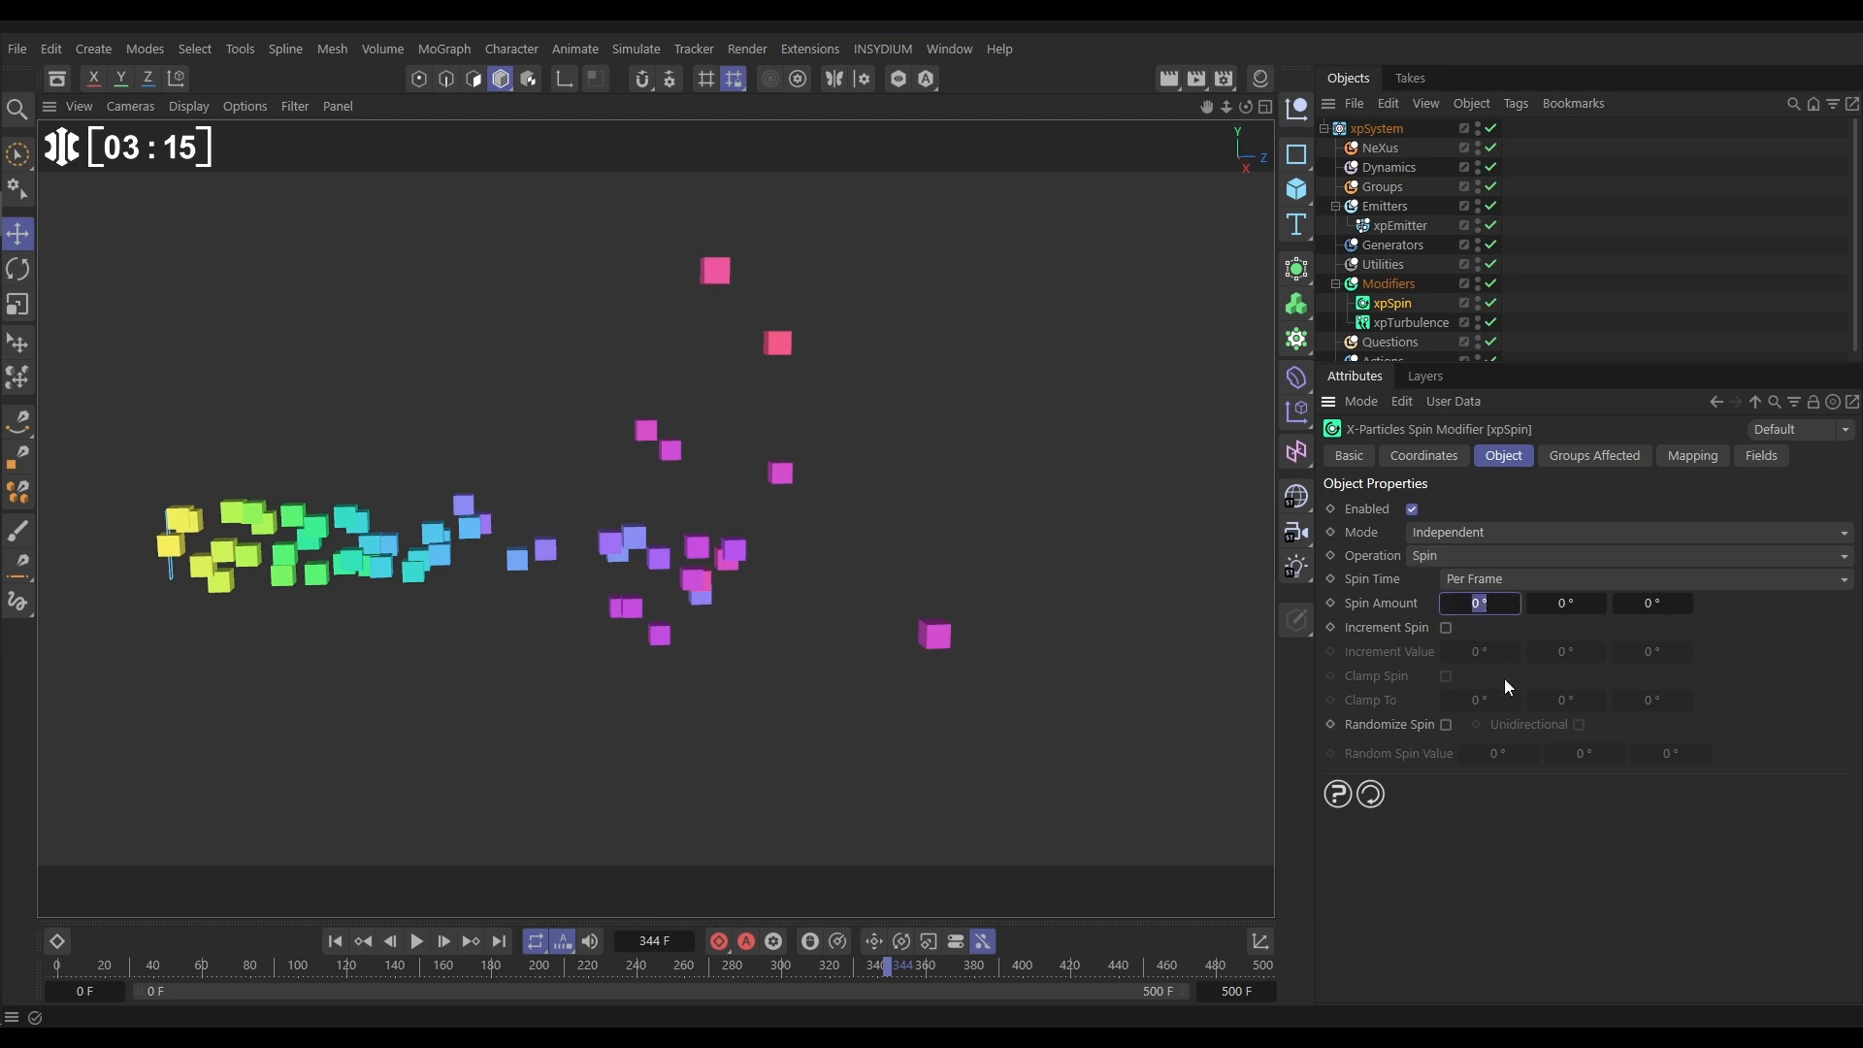
type("3")
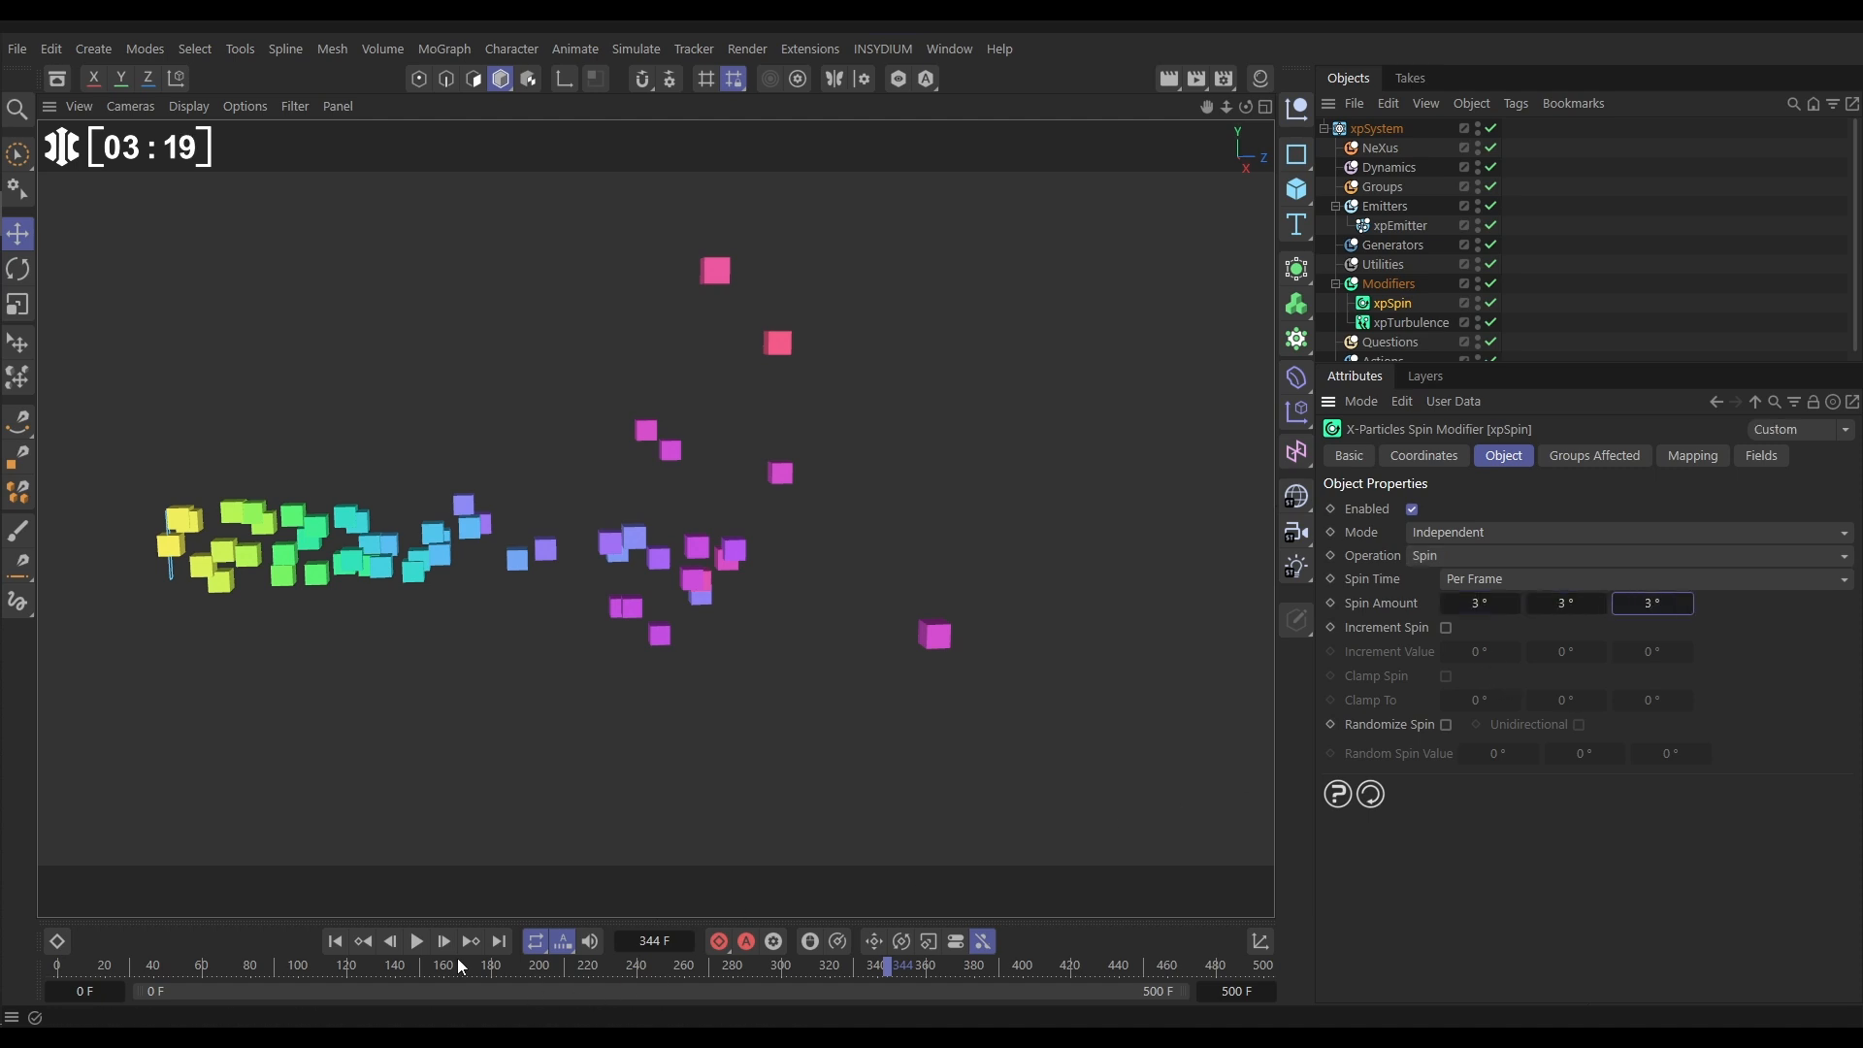
left_click(442, 941)
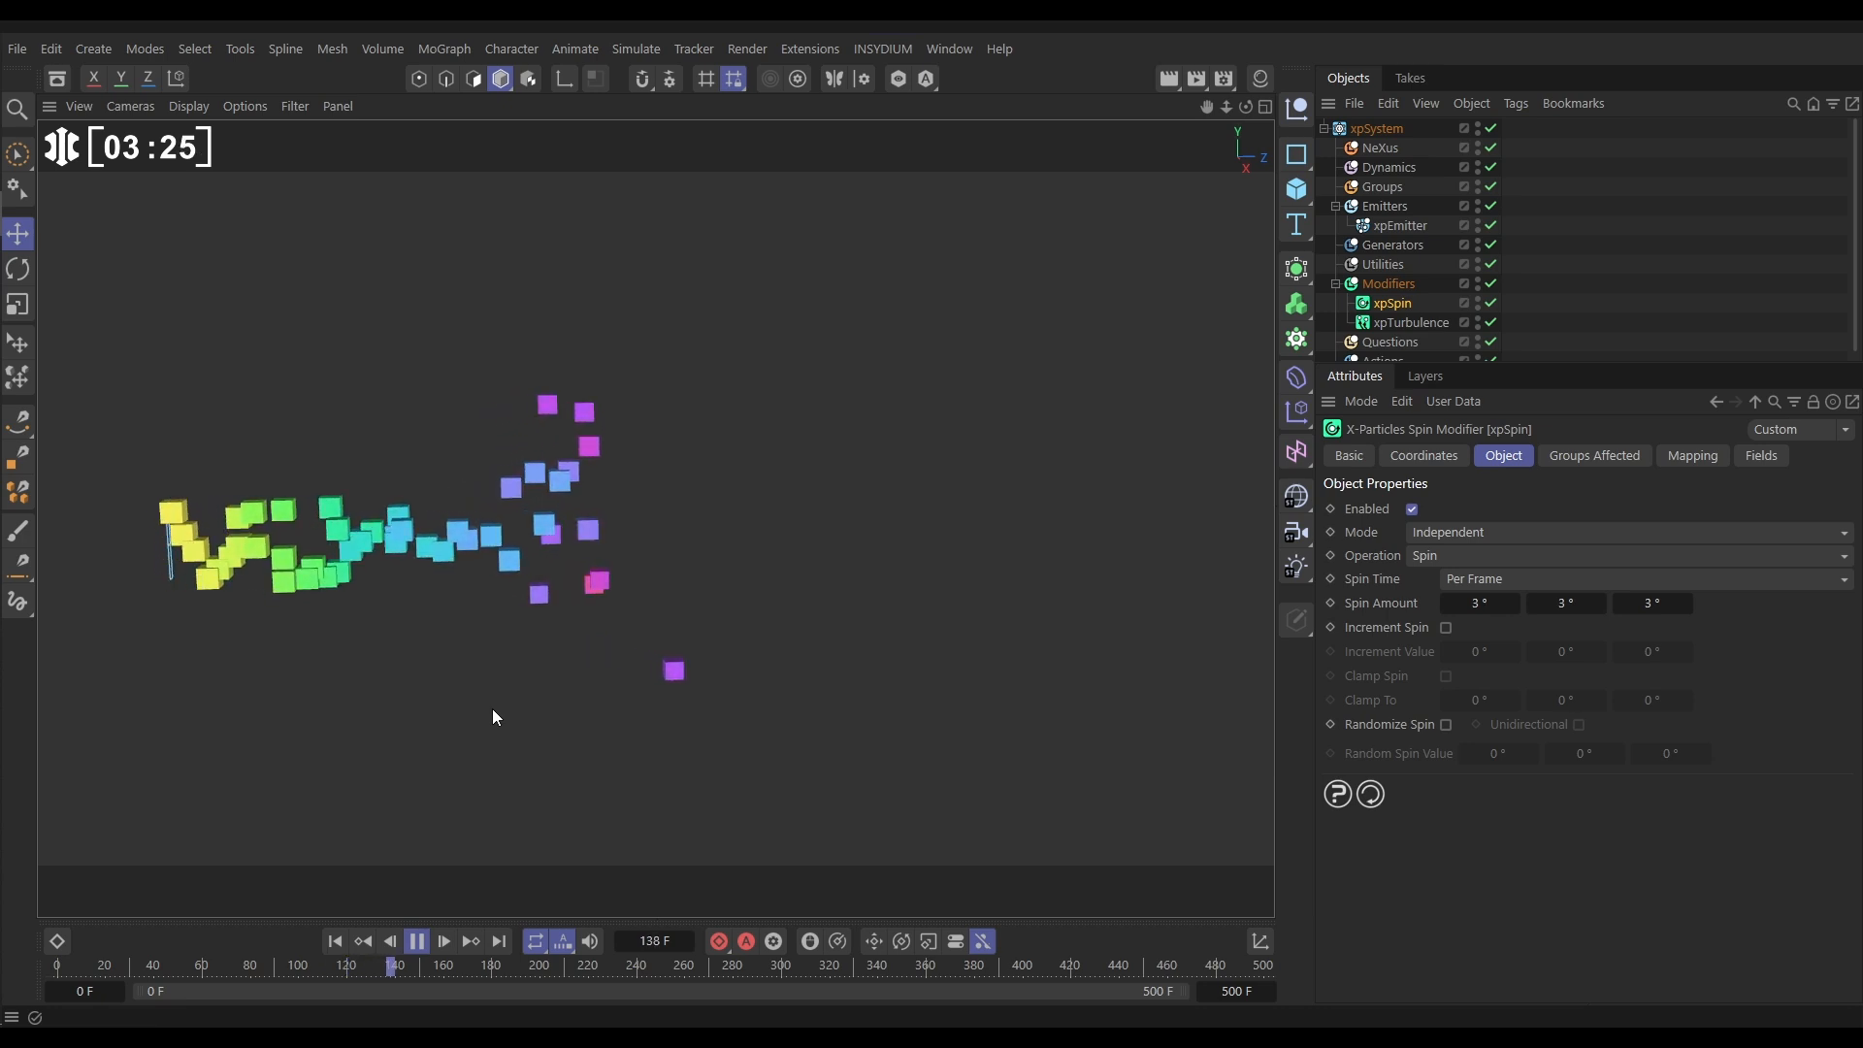
left_click(418, 942)
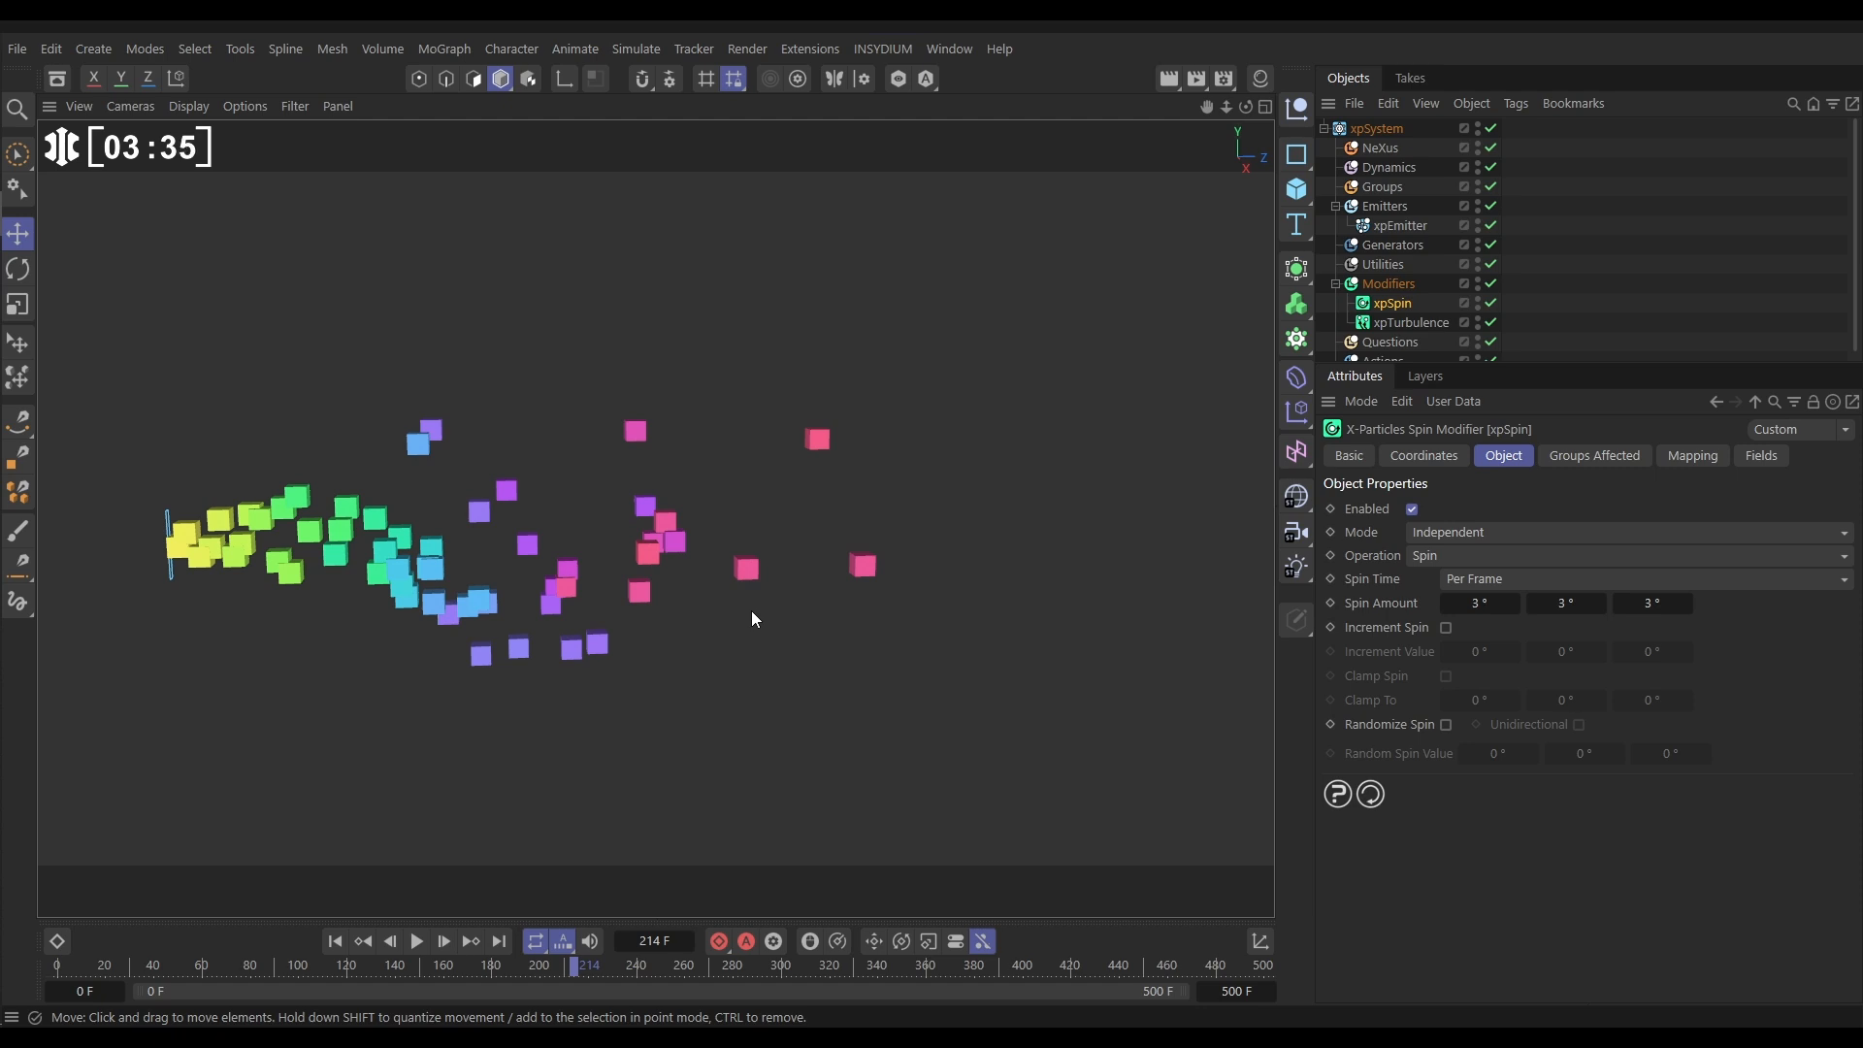
left_click(1401, 225)
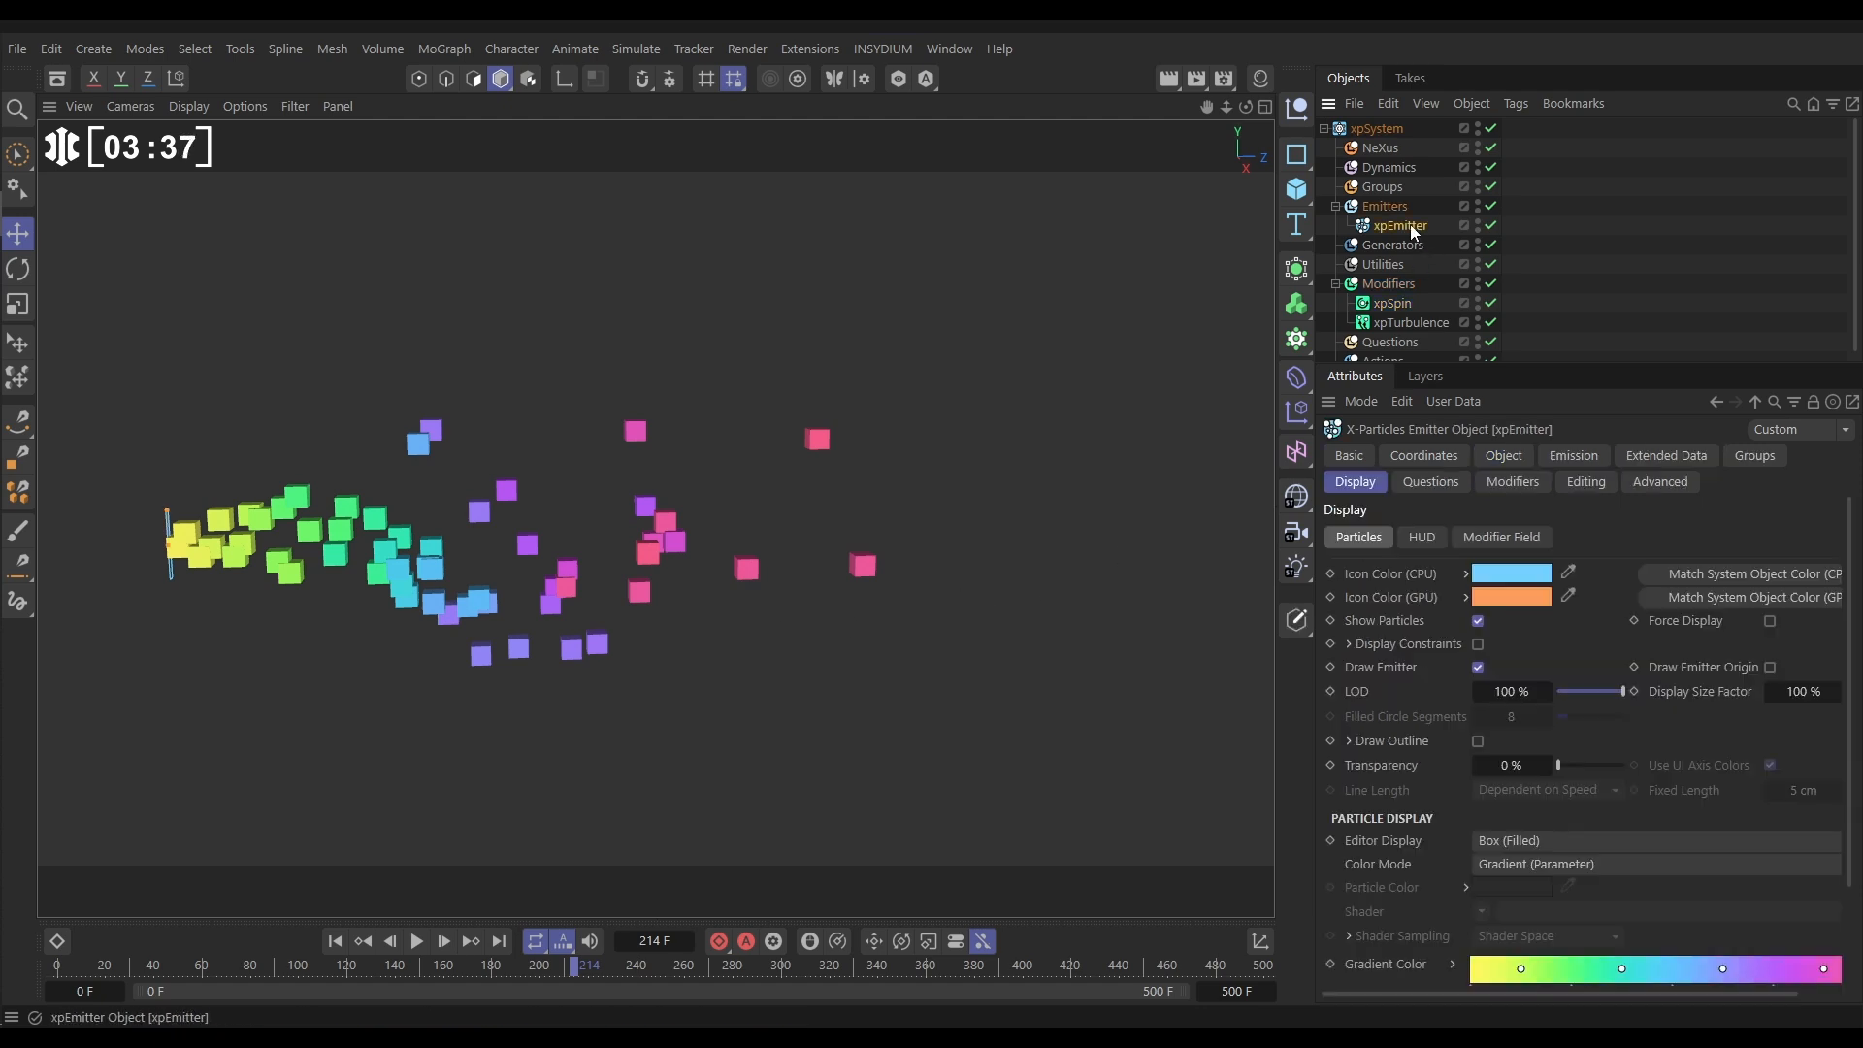
Turn xpEmitter's Use Rotation on with Rotation set to None, rewind and play so boxes tumble.
left_click(1665, 454)
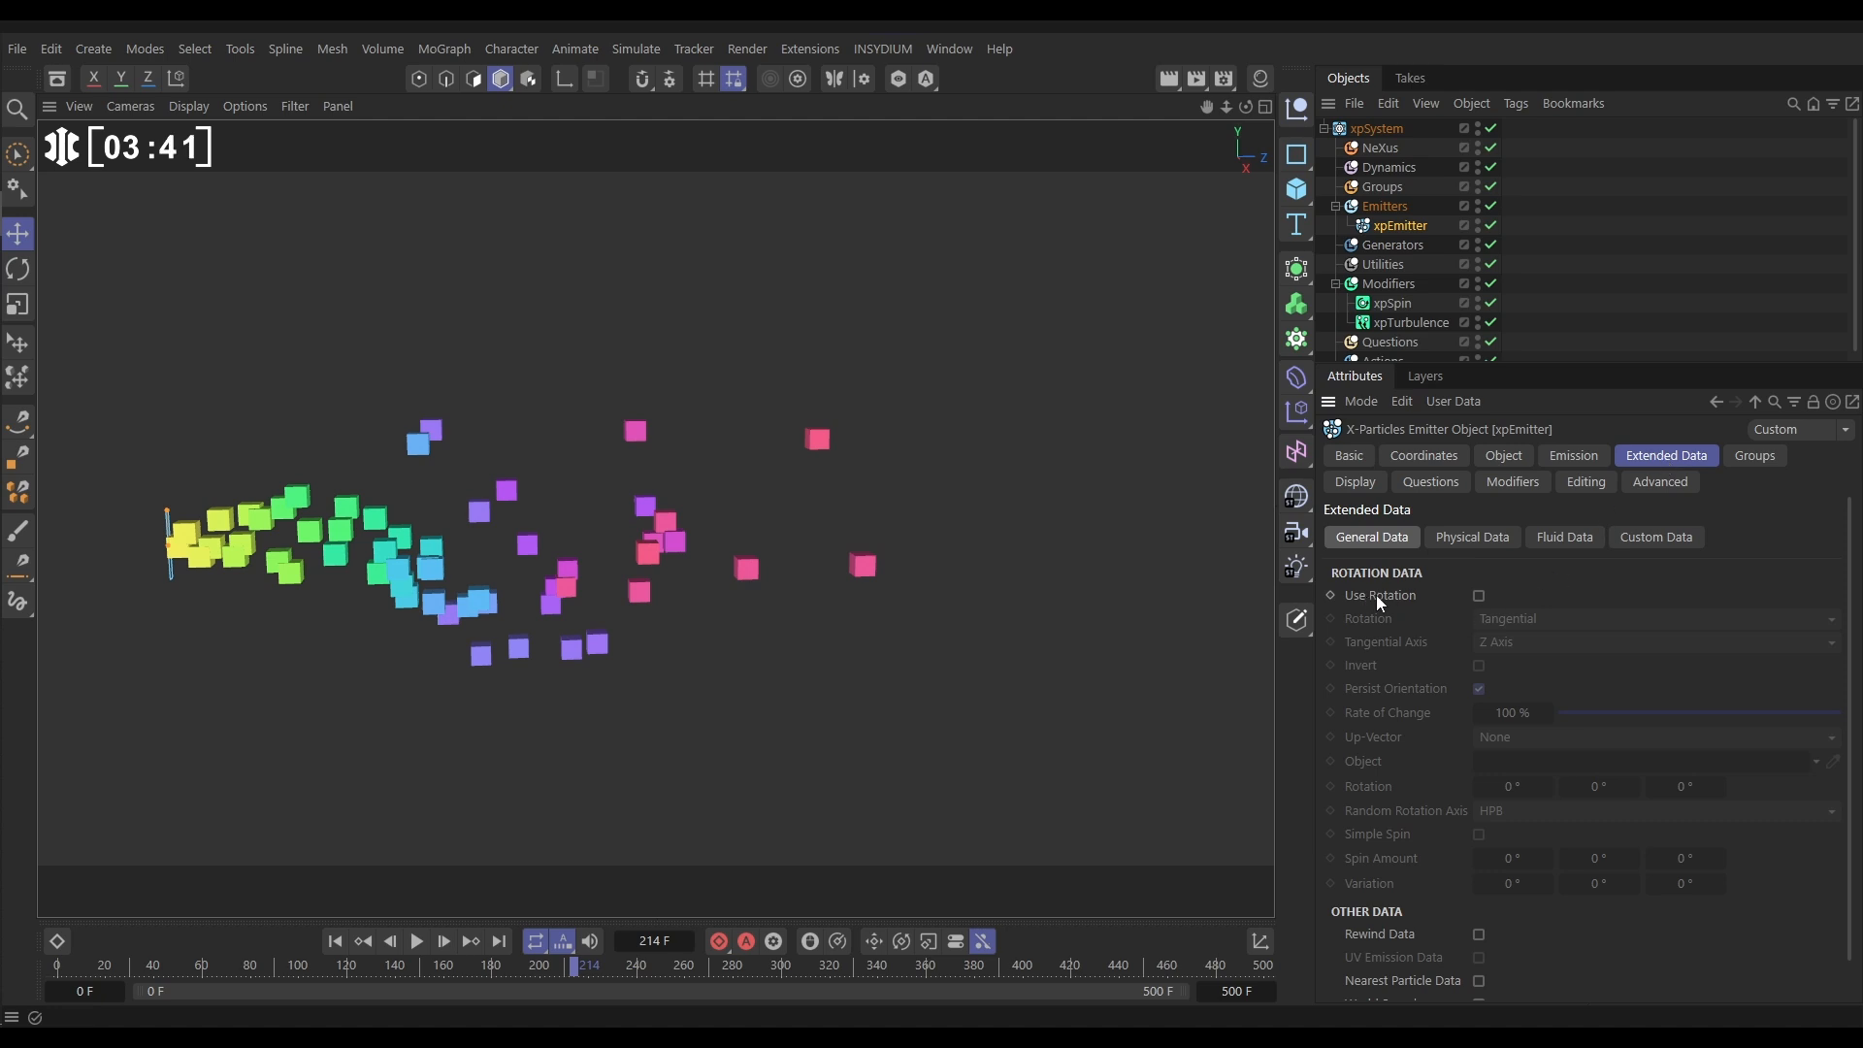
left_click(1479, 596)
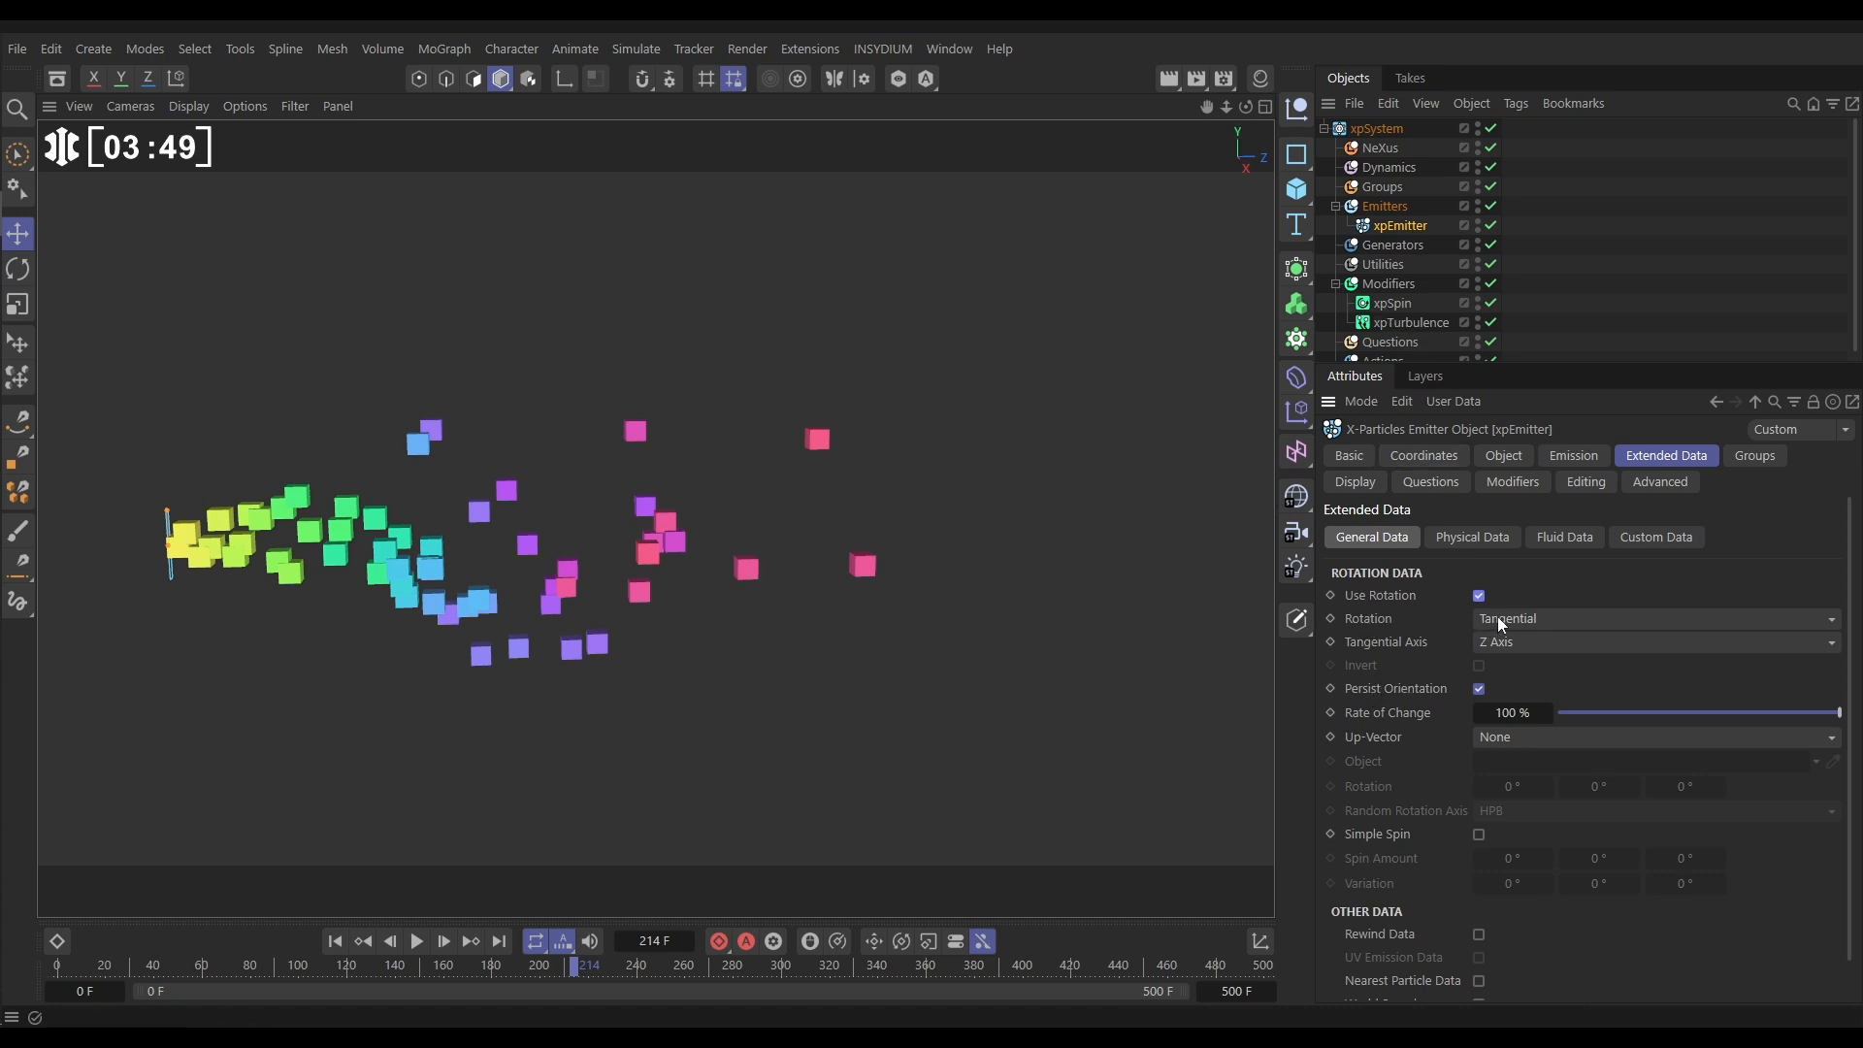
left_click(1651, 617)
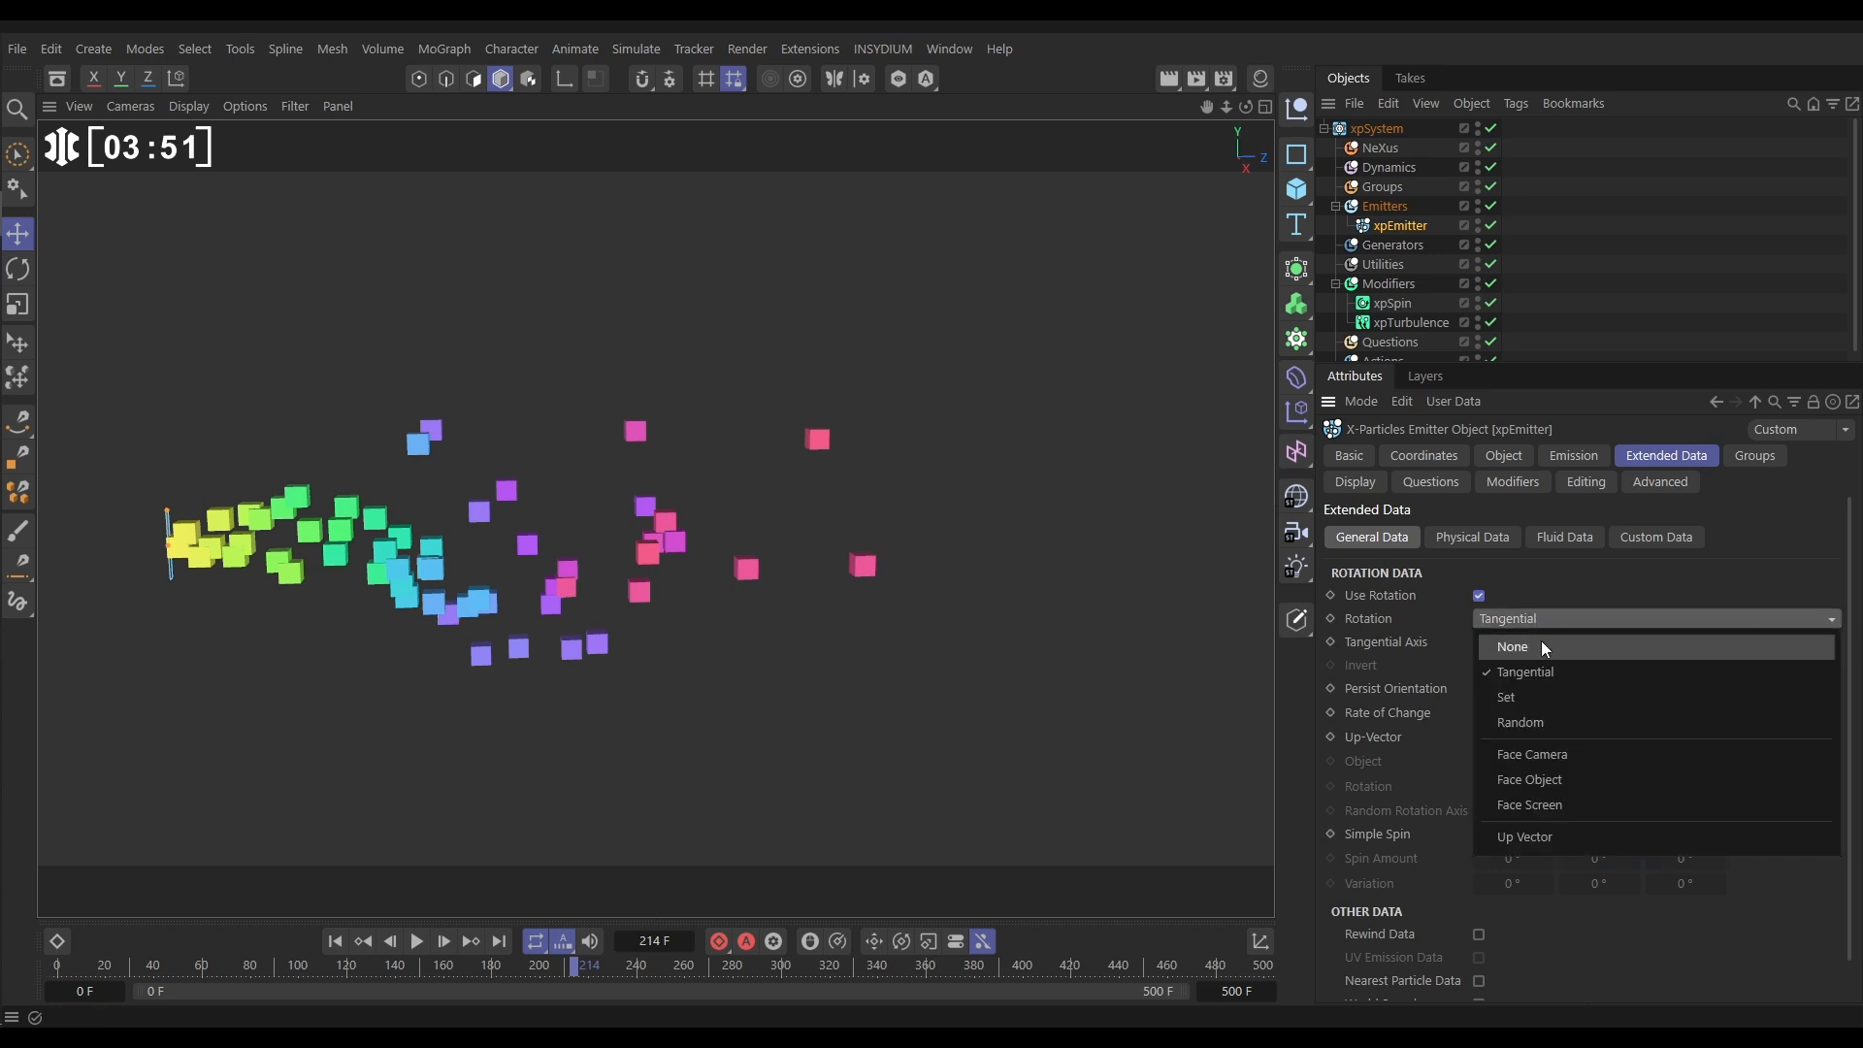
left_click(1513, 646)
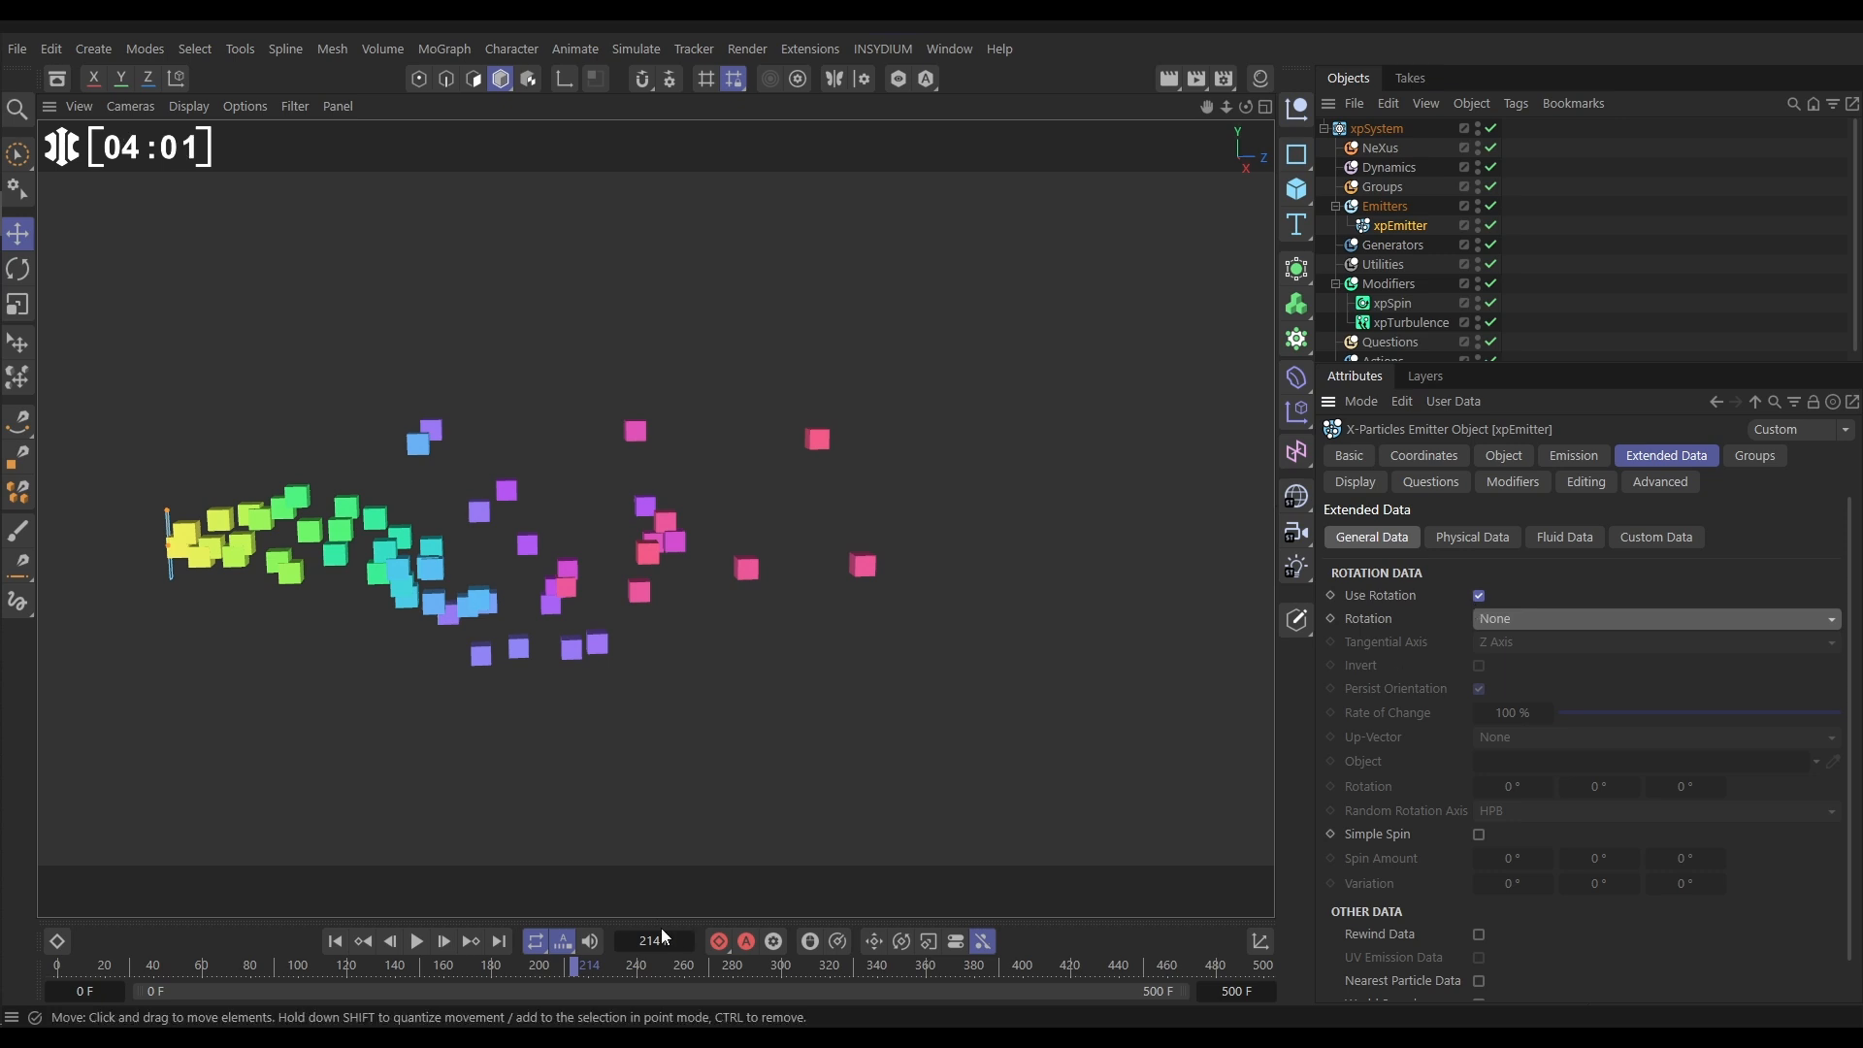
left_click(442, 941)
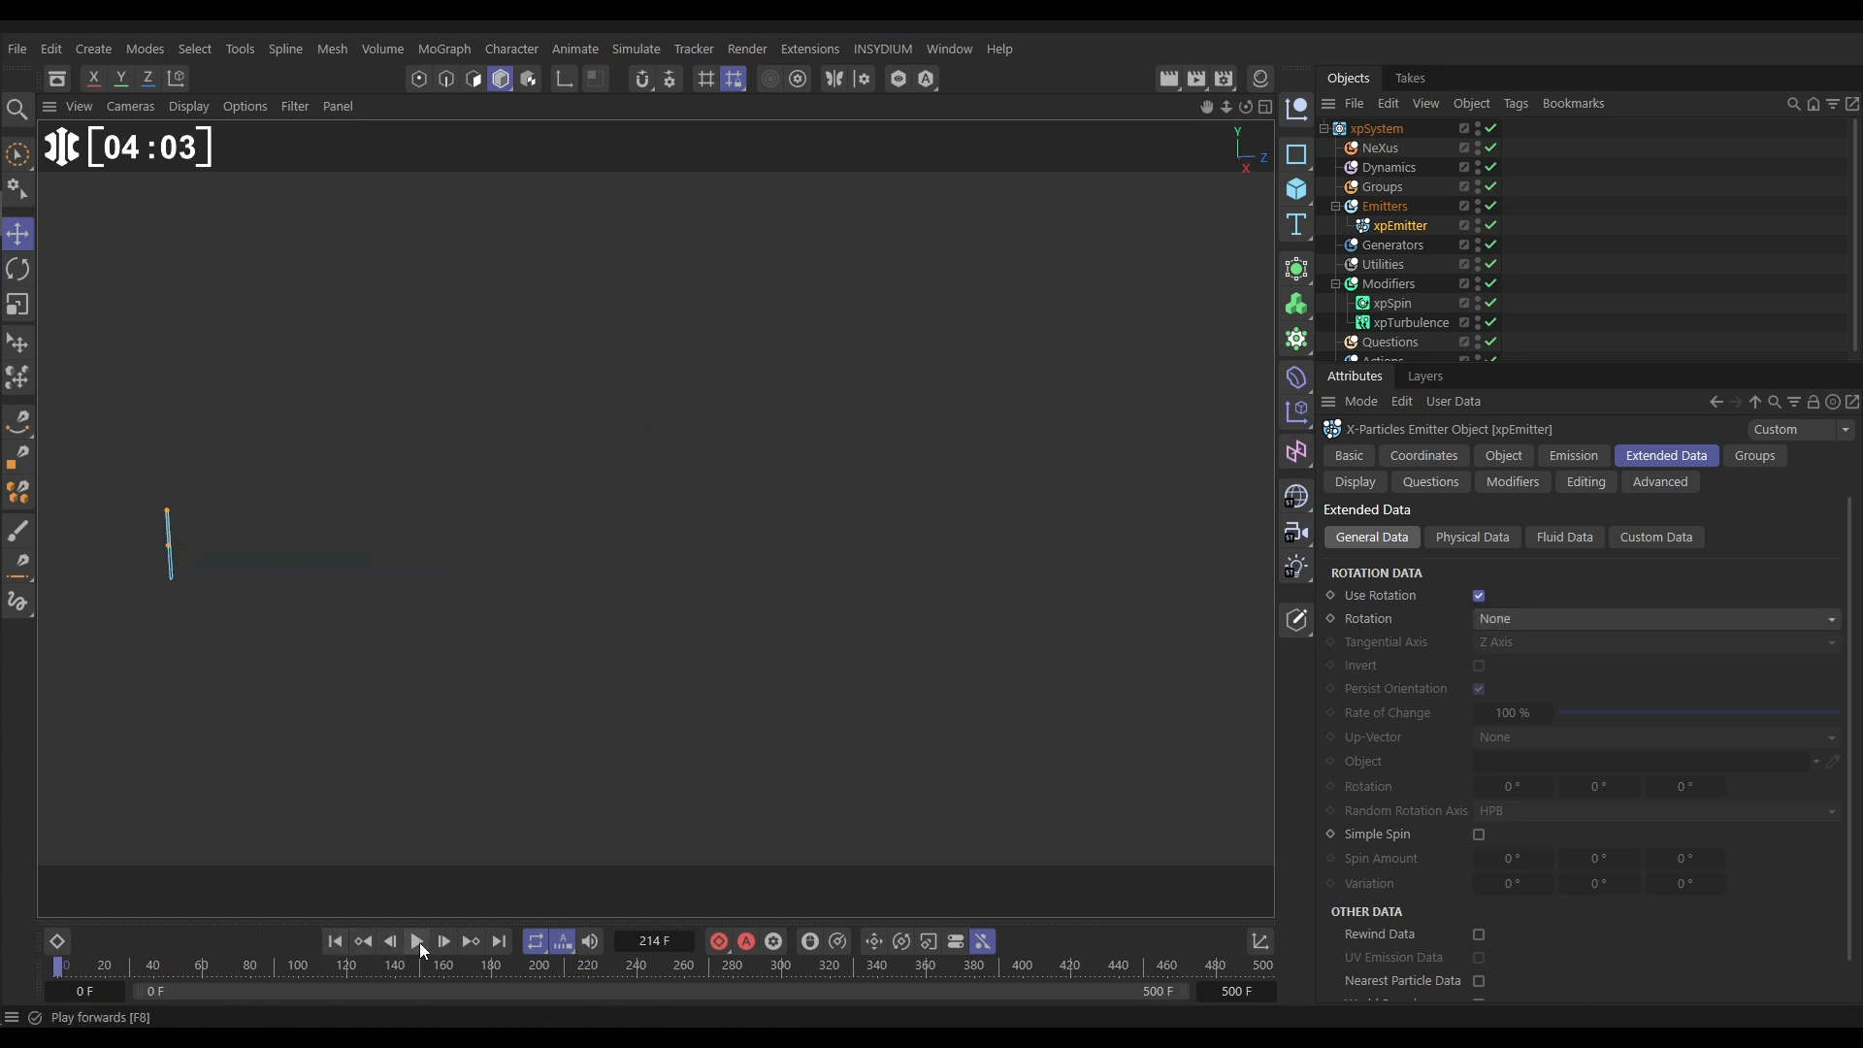
left_click(415, 939)
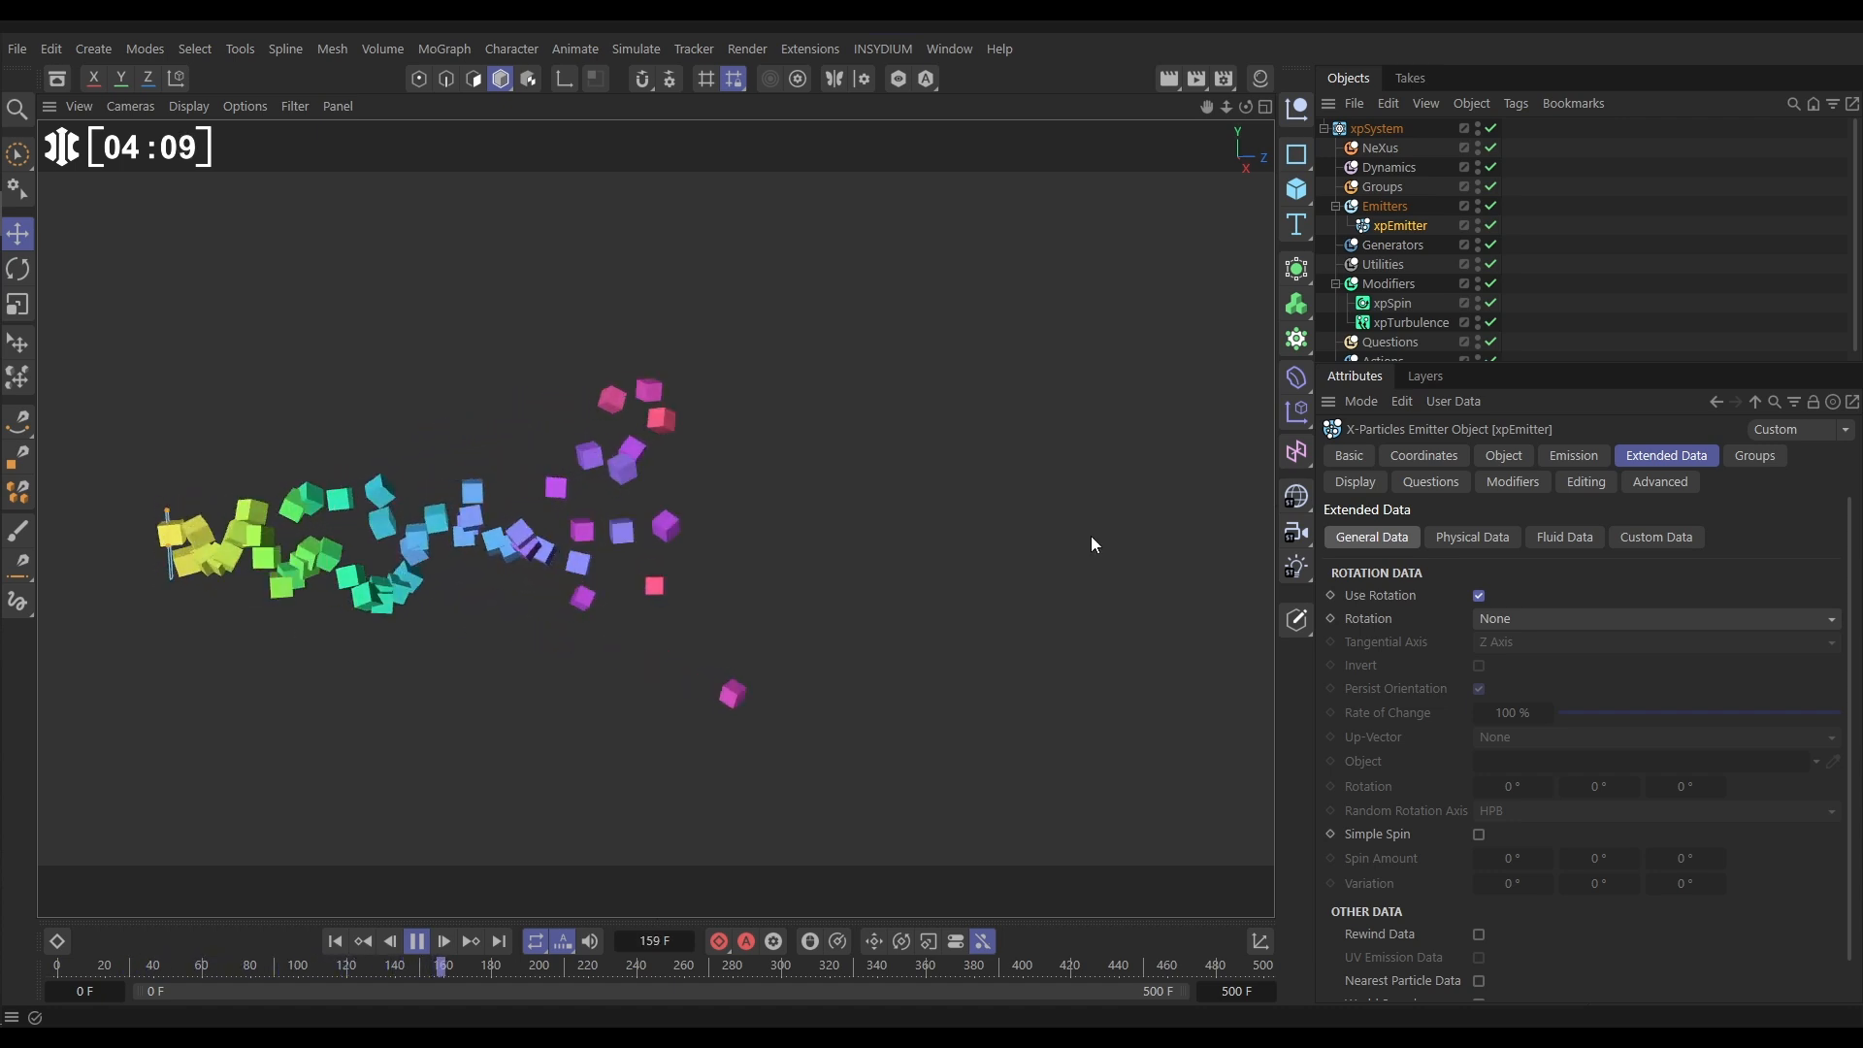
Set xpSpin's Spin Amount to 0°, enable Randomize Spin at 2° per axis, and play.
left_click(1390, 302)
type("2")
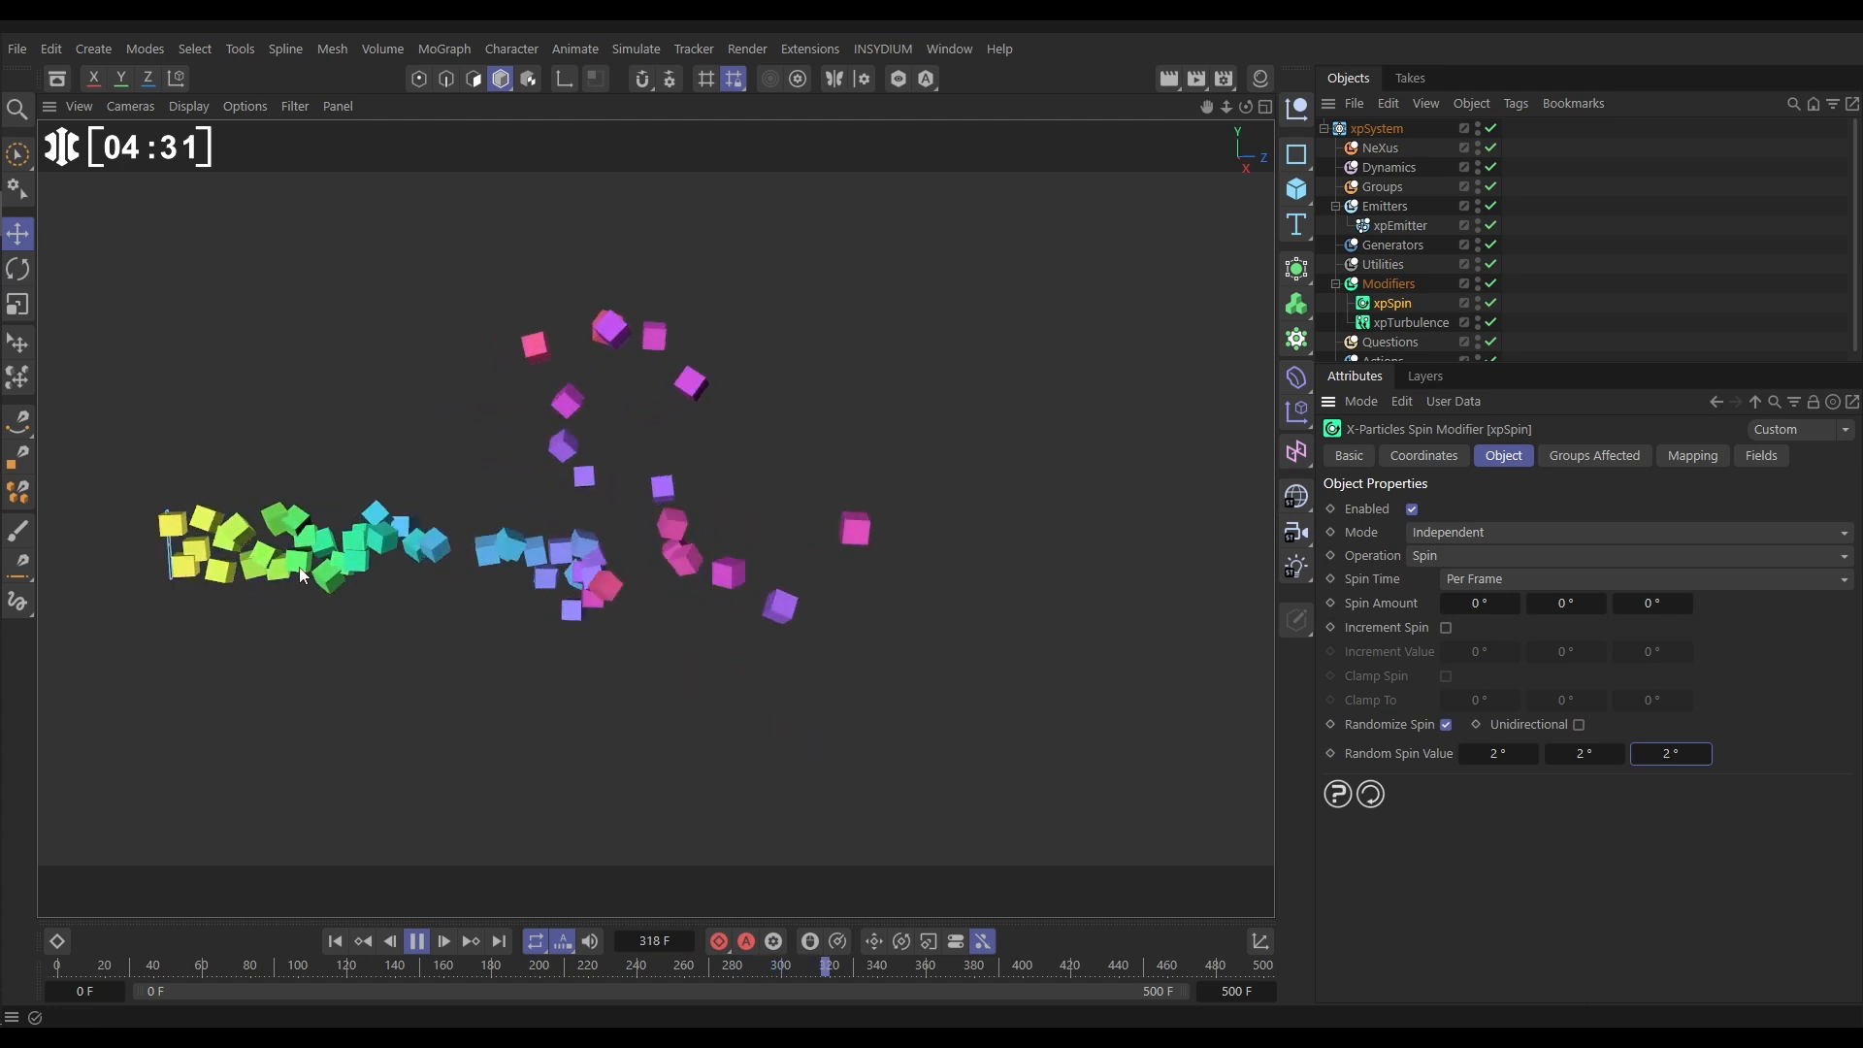
left_click(415, 941)
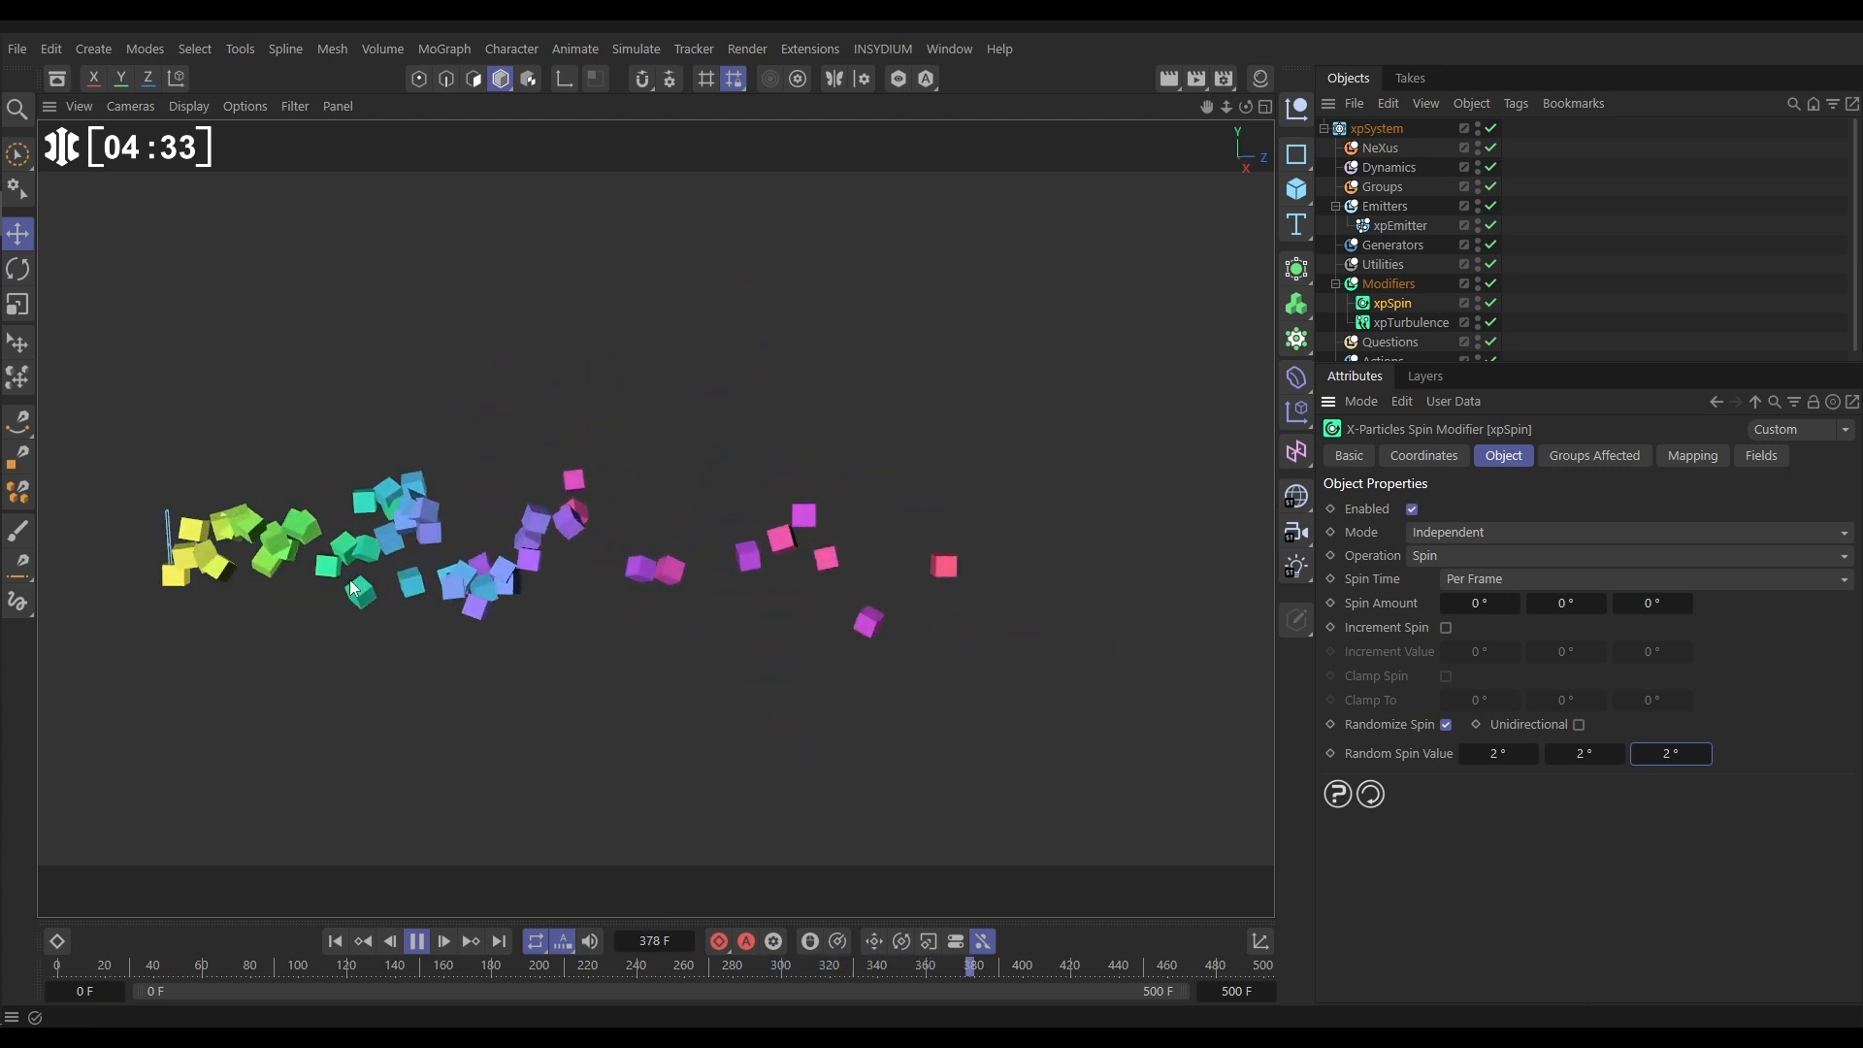